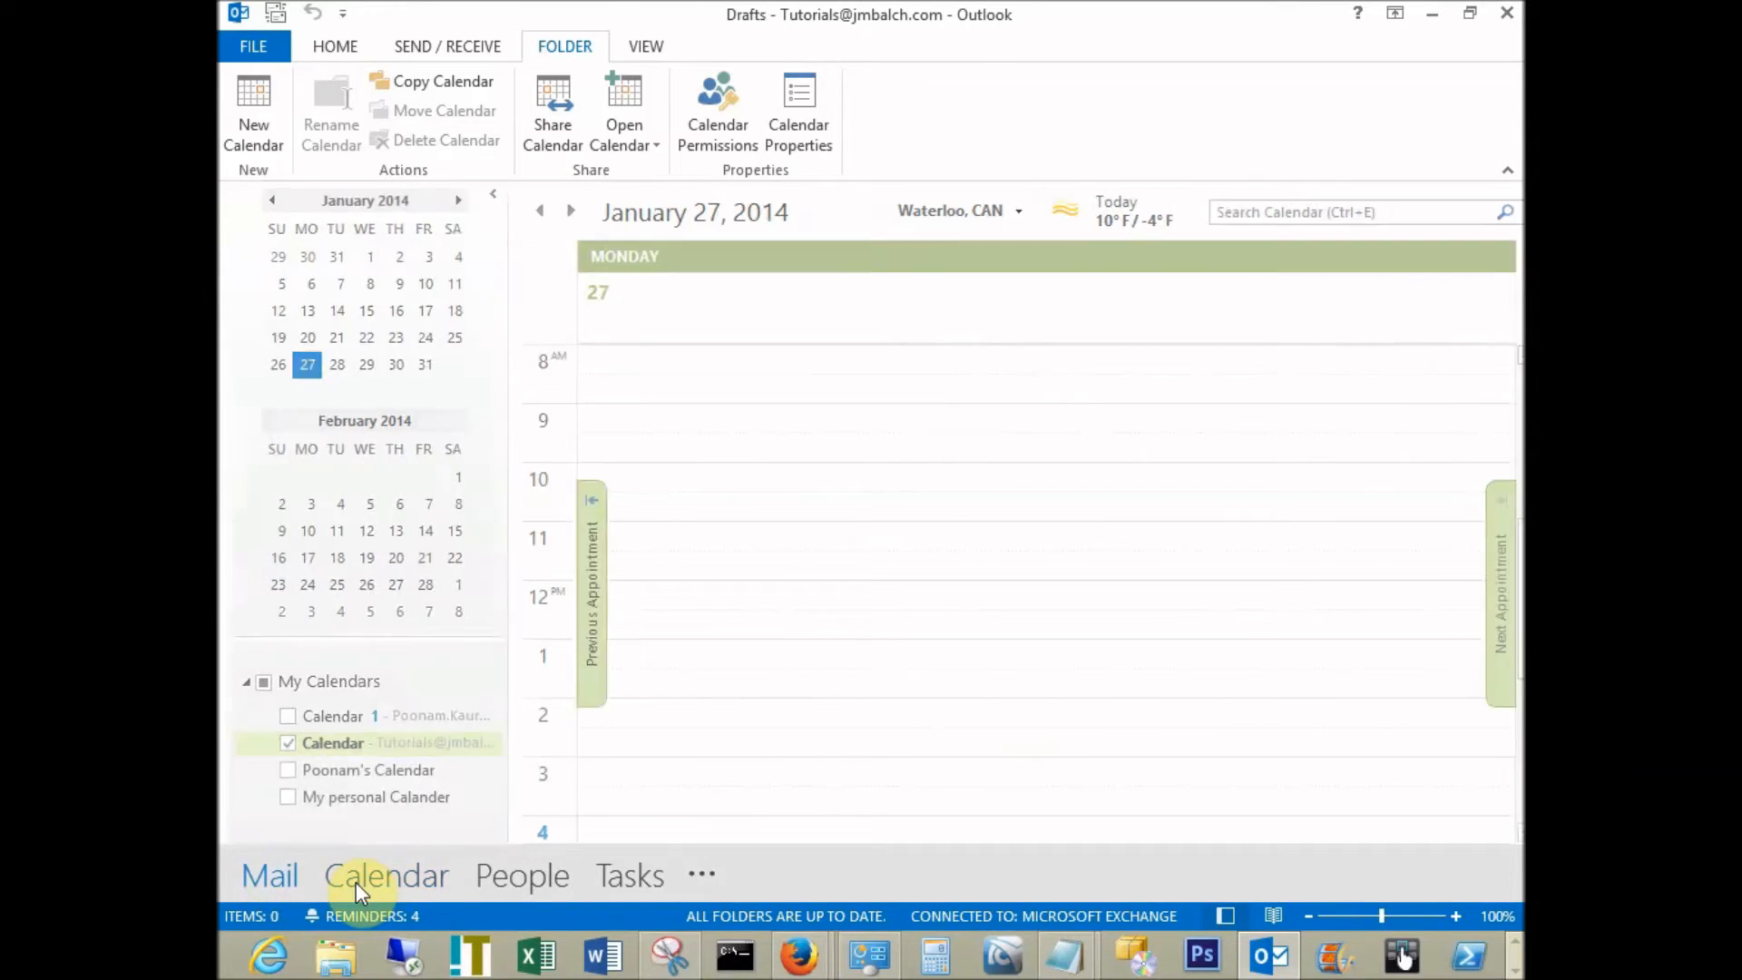
# Glance at Mail, return to Calendar and reach the Folder-level Calendar Permissions showing Default Free/Busy and Anonymous None.
pyautogui.click(269, 875)
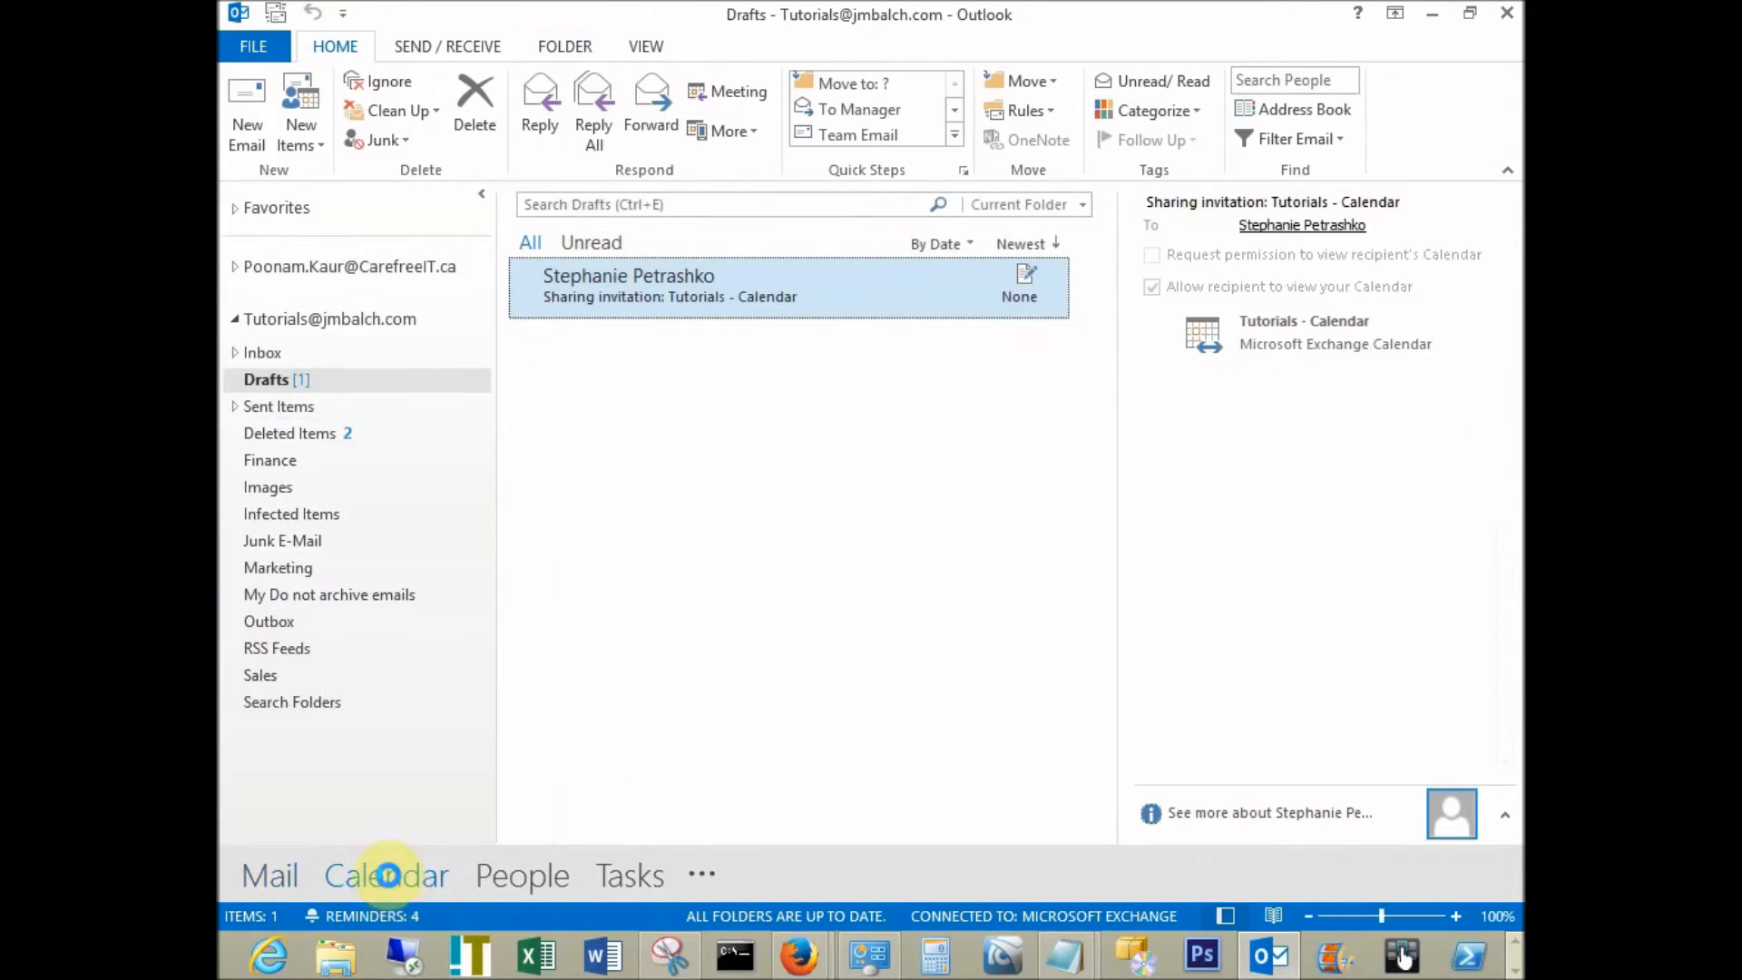
pyautogui.click(385, 874)
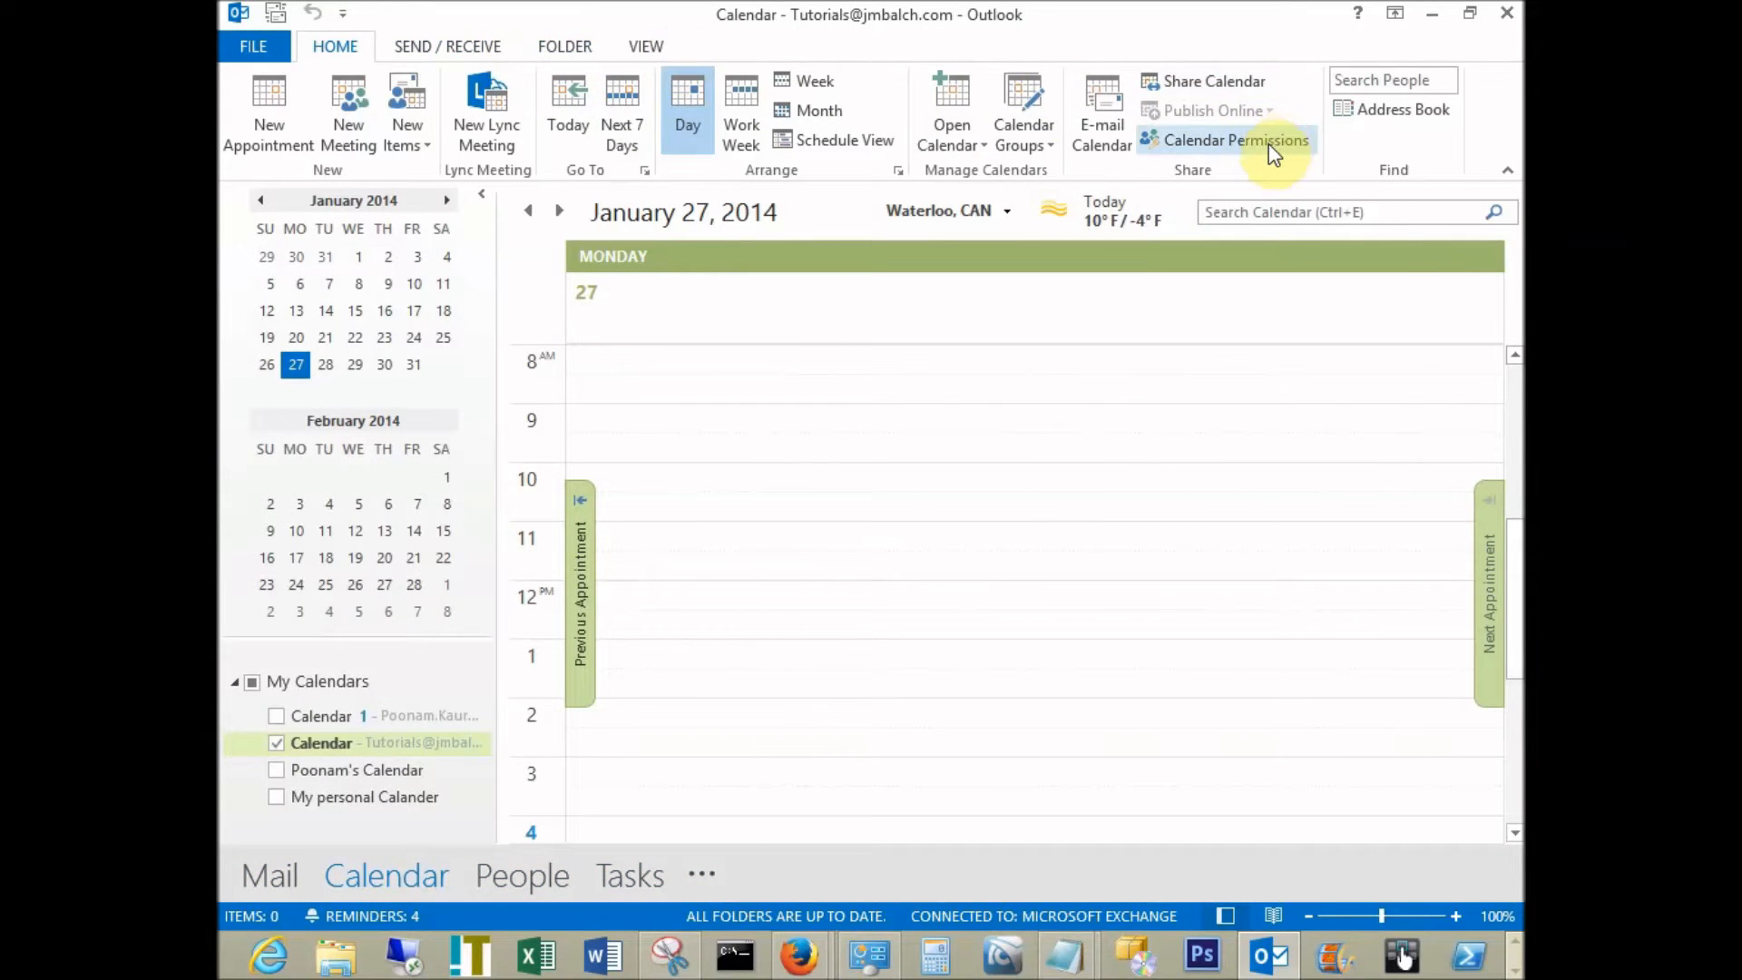
pyautogui.moveTo(565, 48)
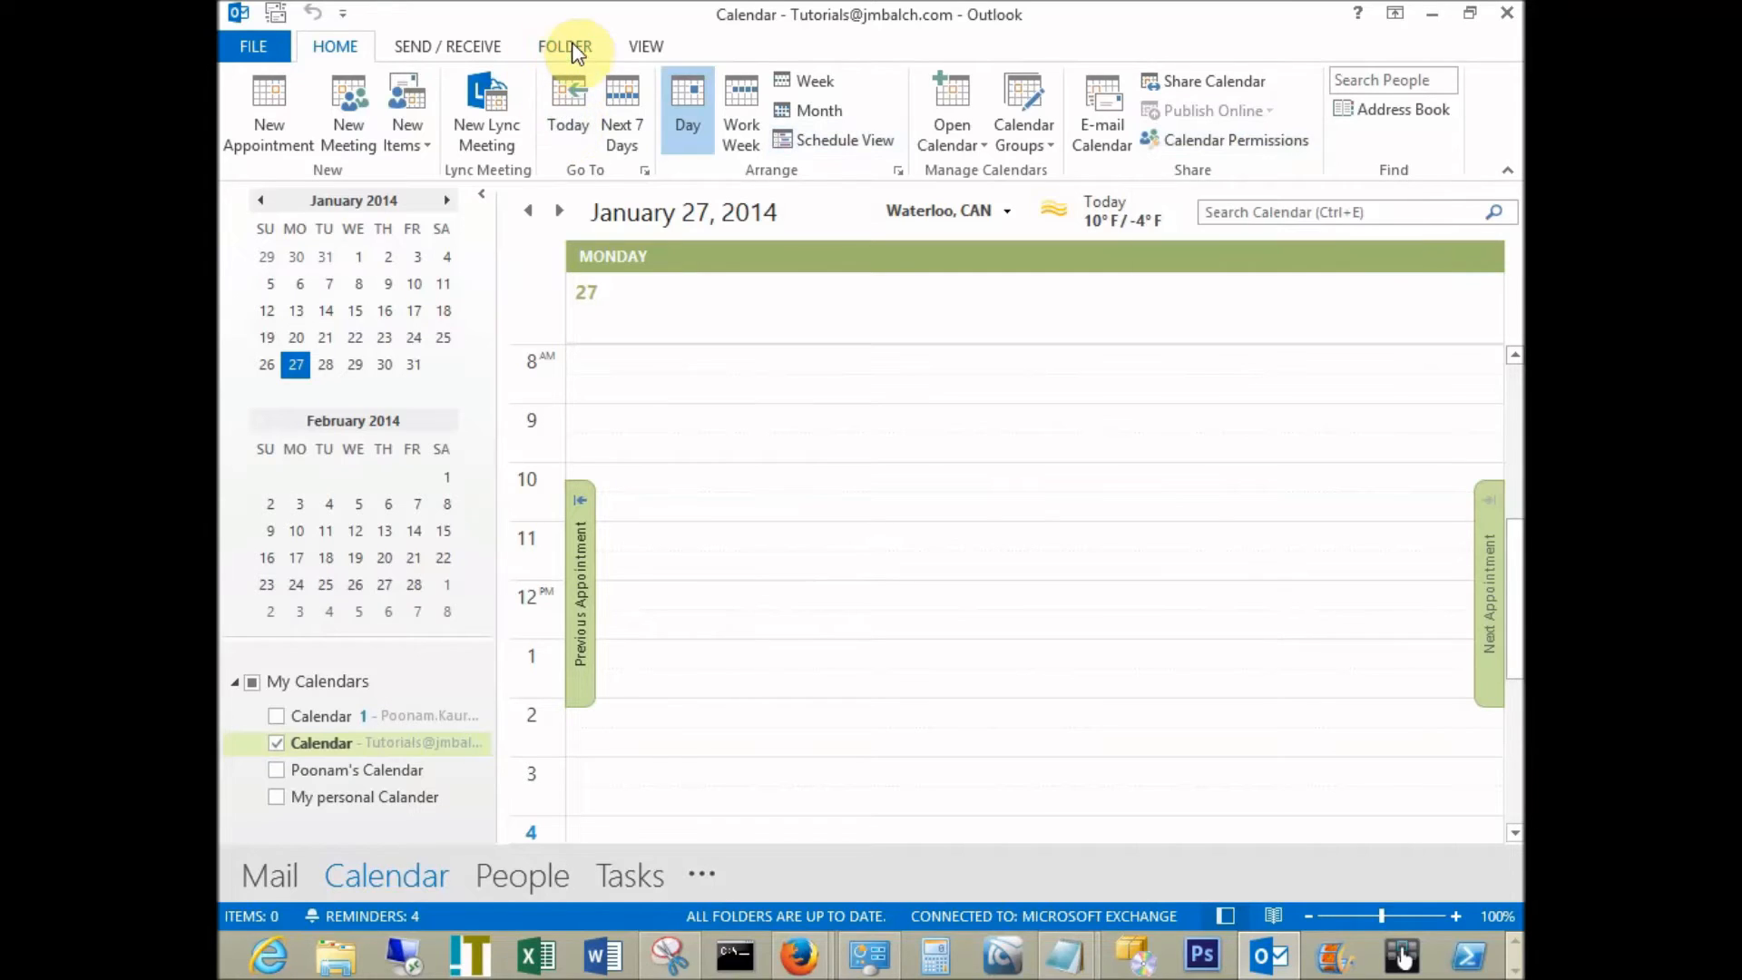
pyautogui.click(564, 46)
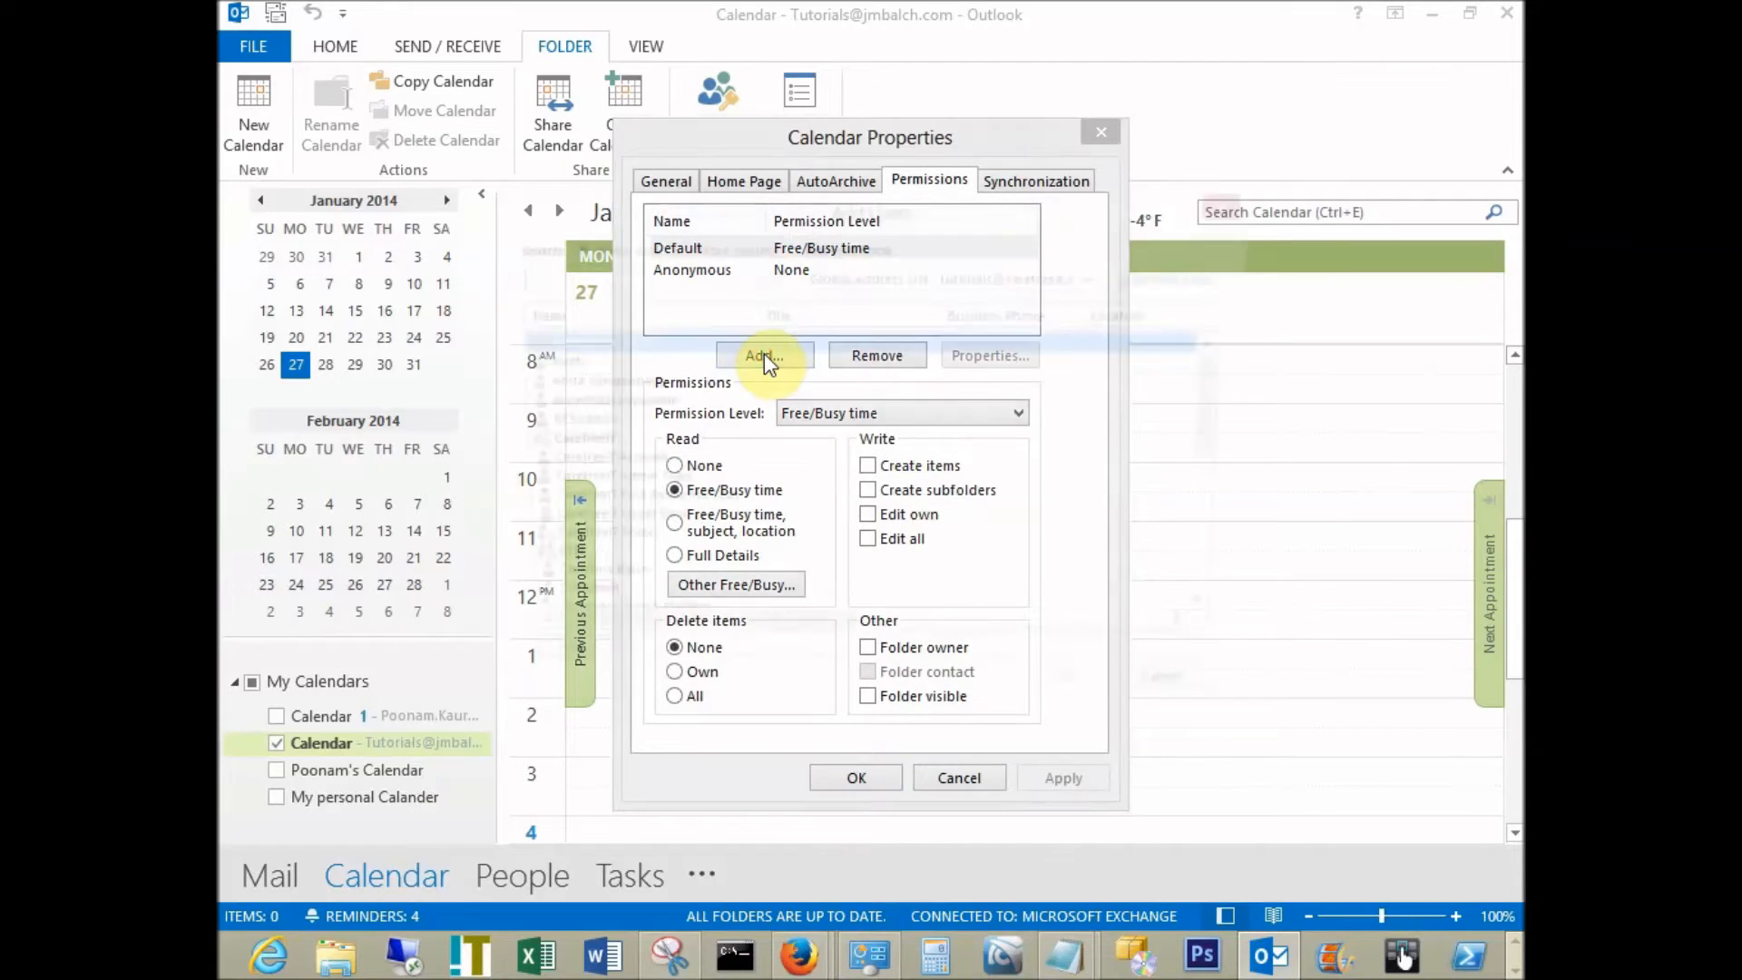
pyautogui.click(764, 354)
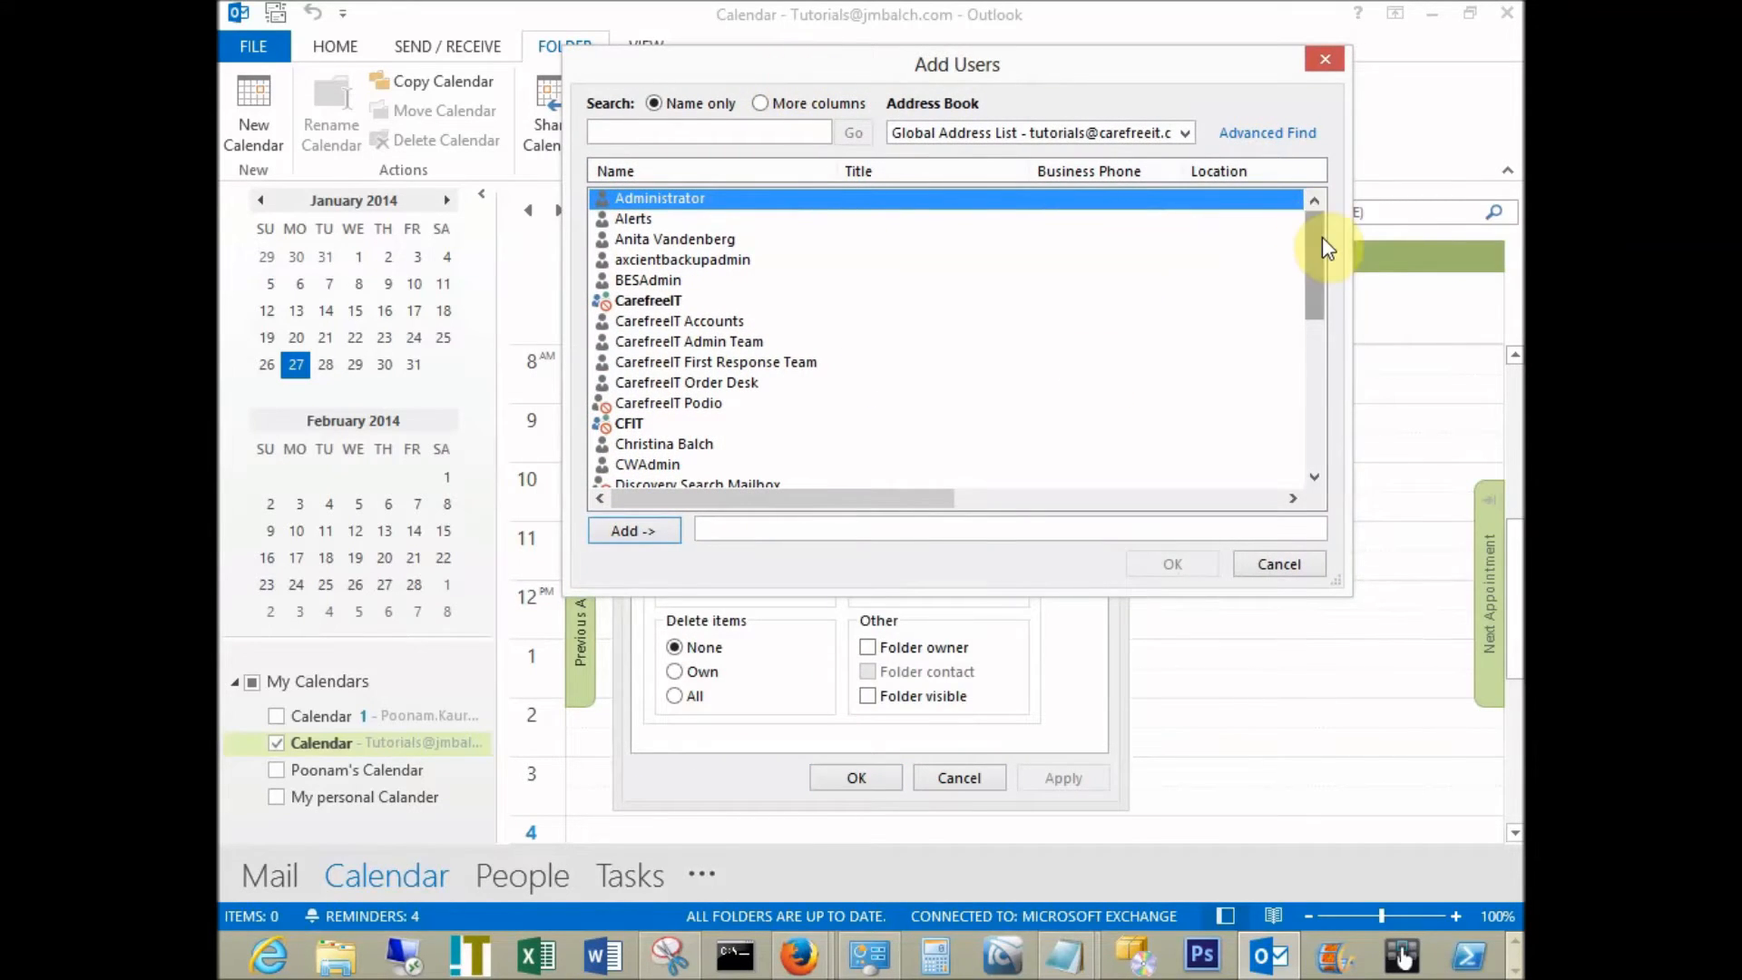
pyautogui.scroll(-3)
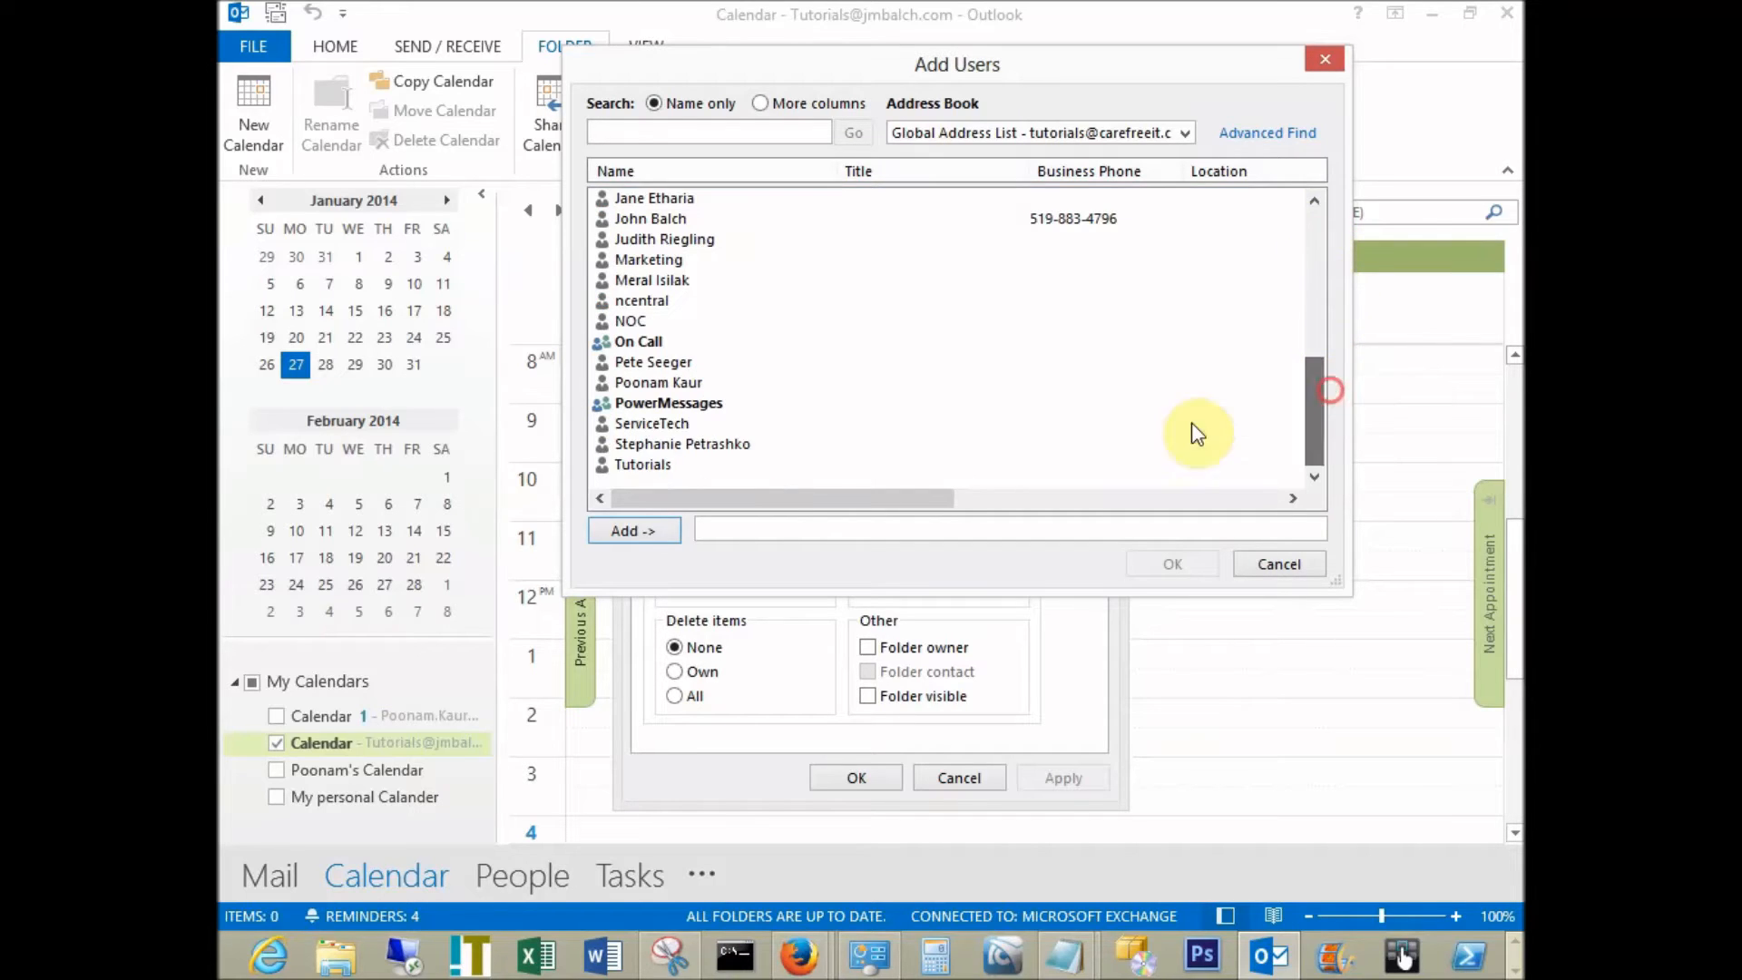
pyautogui.click(682, 443)
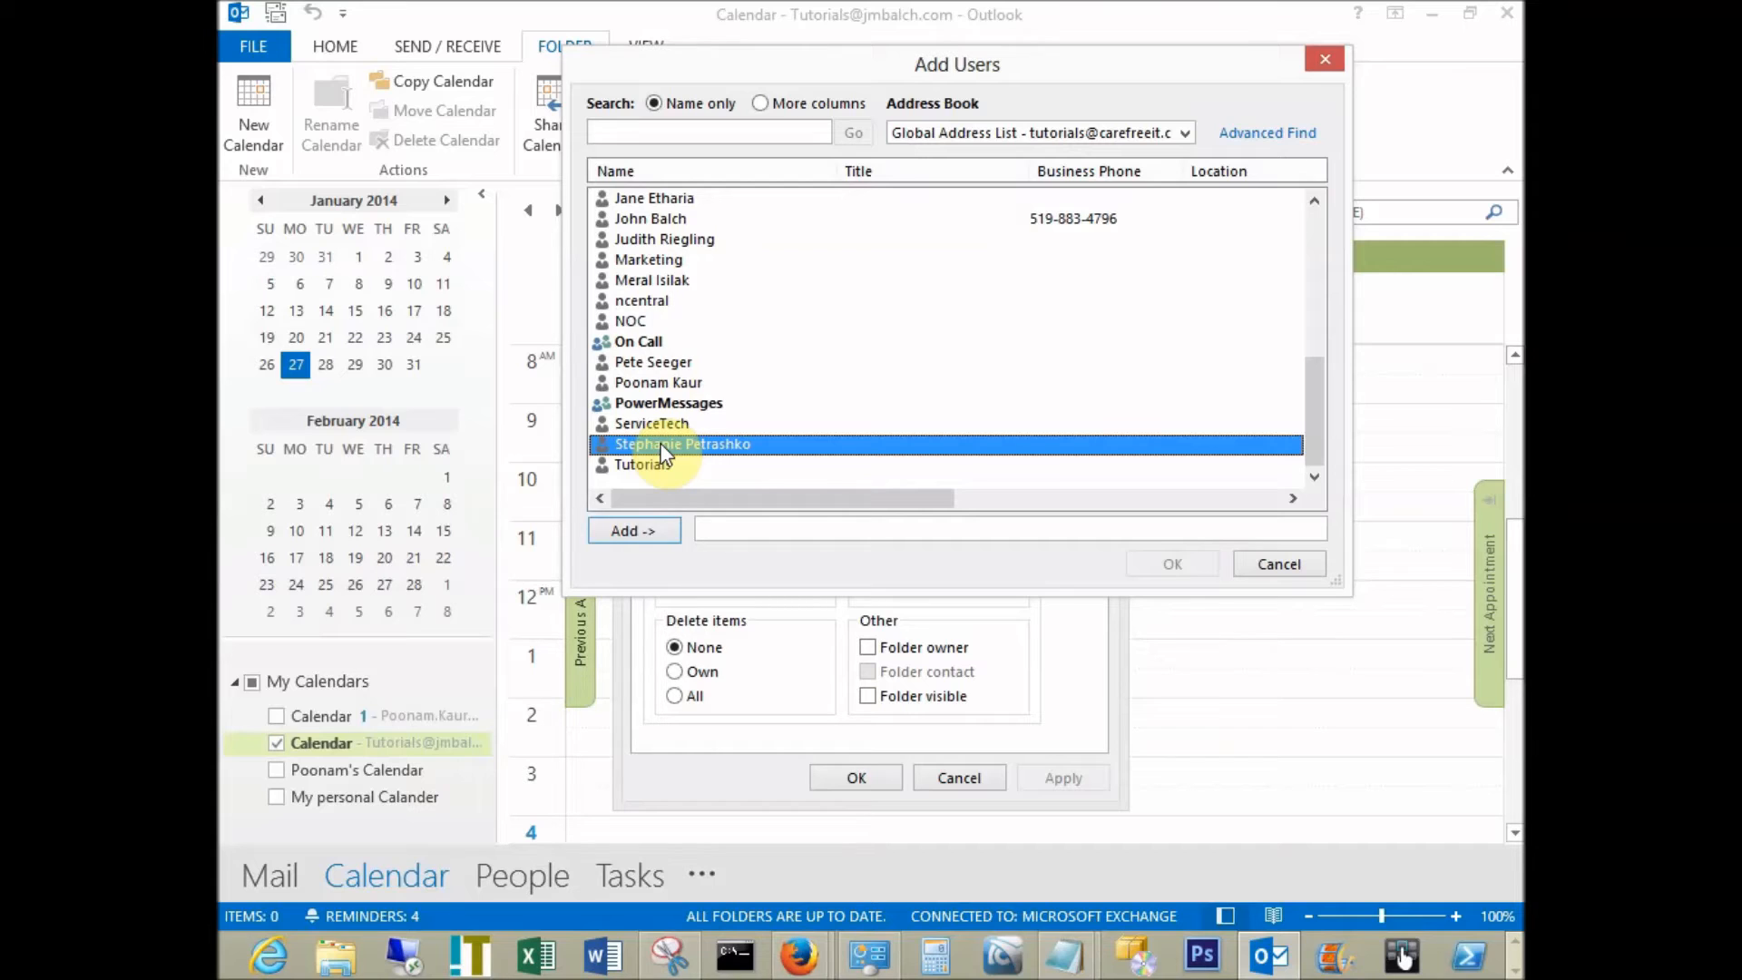
pyautogui.click(633, 530)
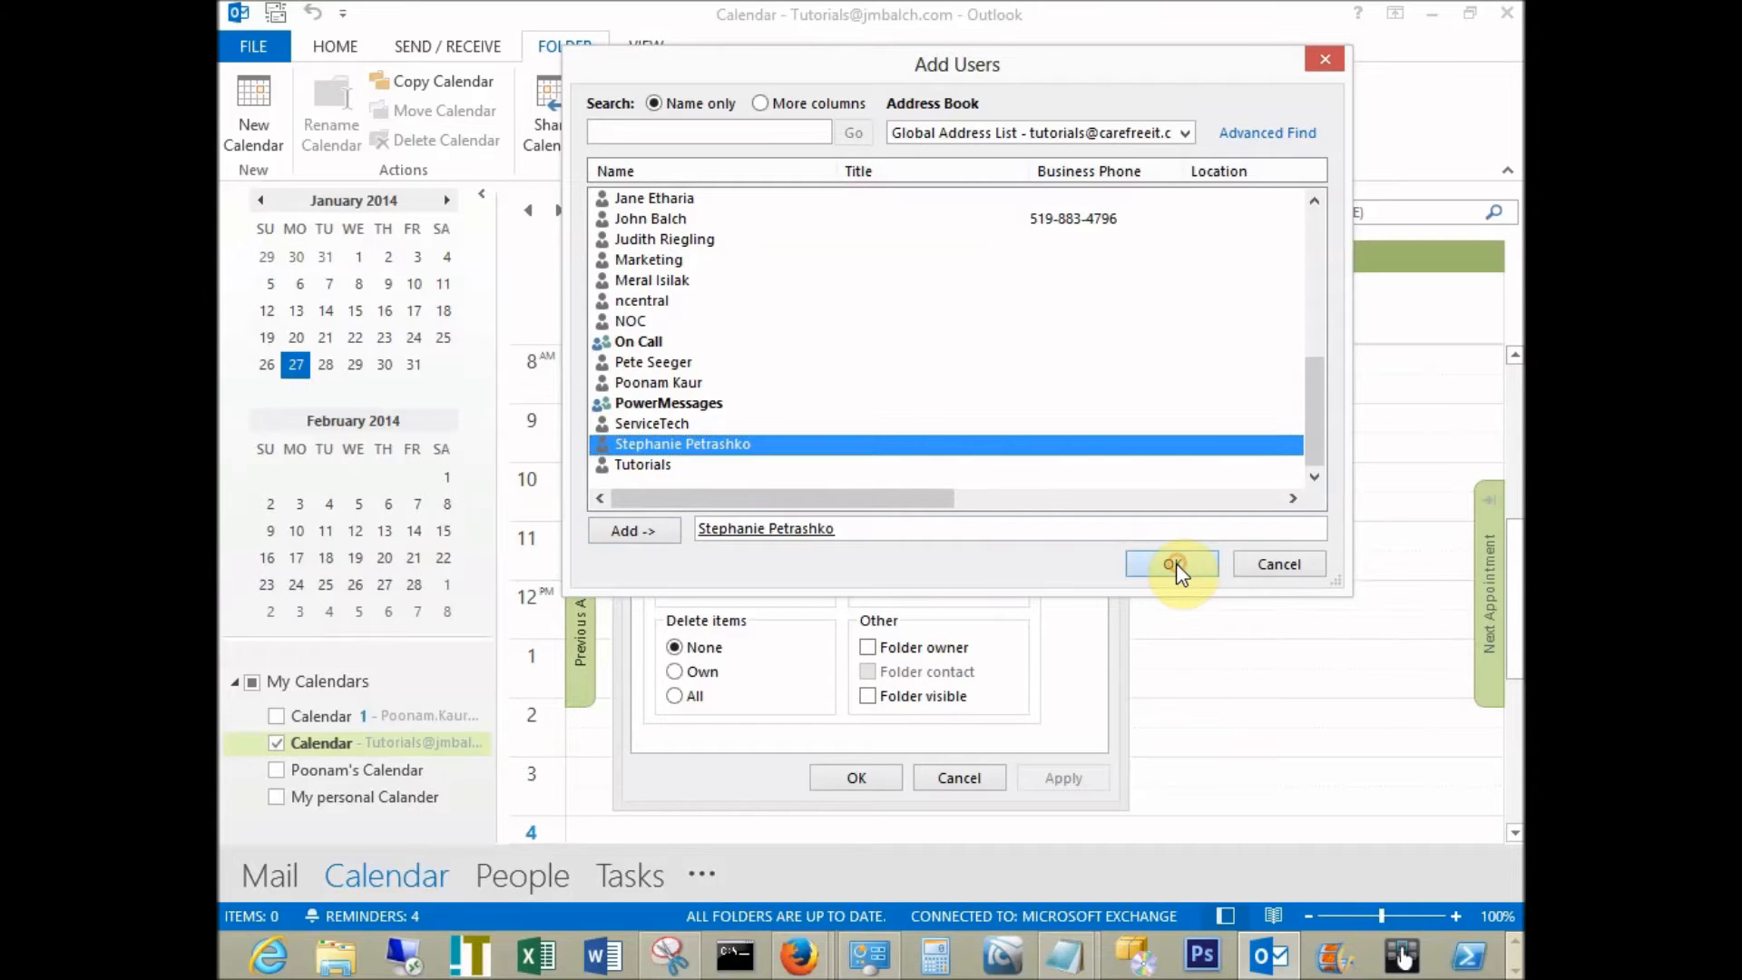
pyautogui.click(1170, 562)
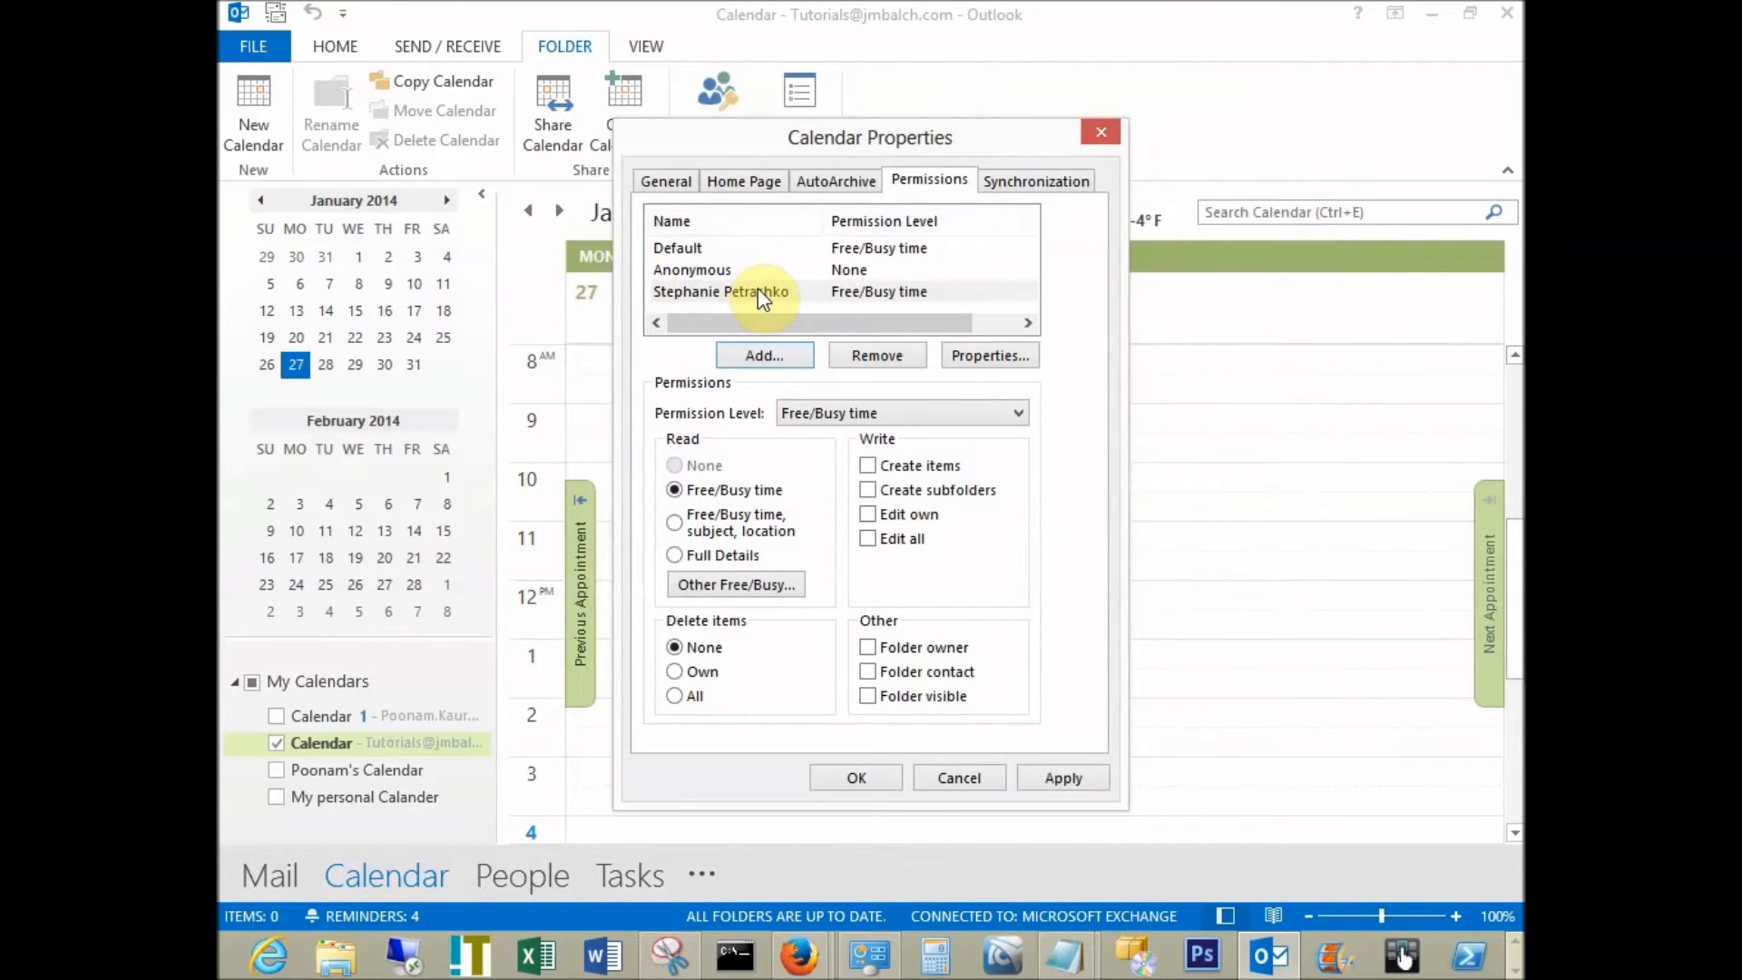
pyautogui.click(720, 290)
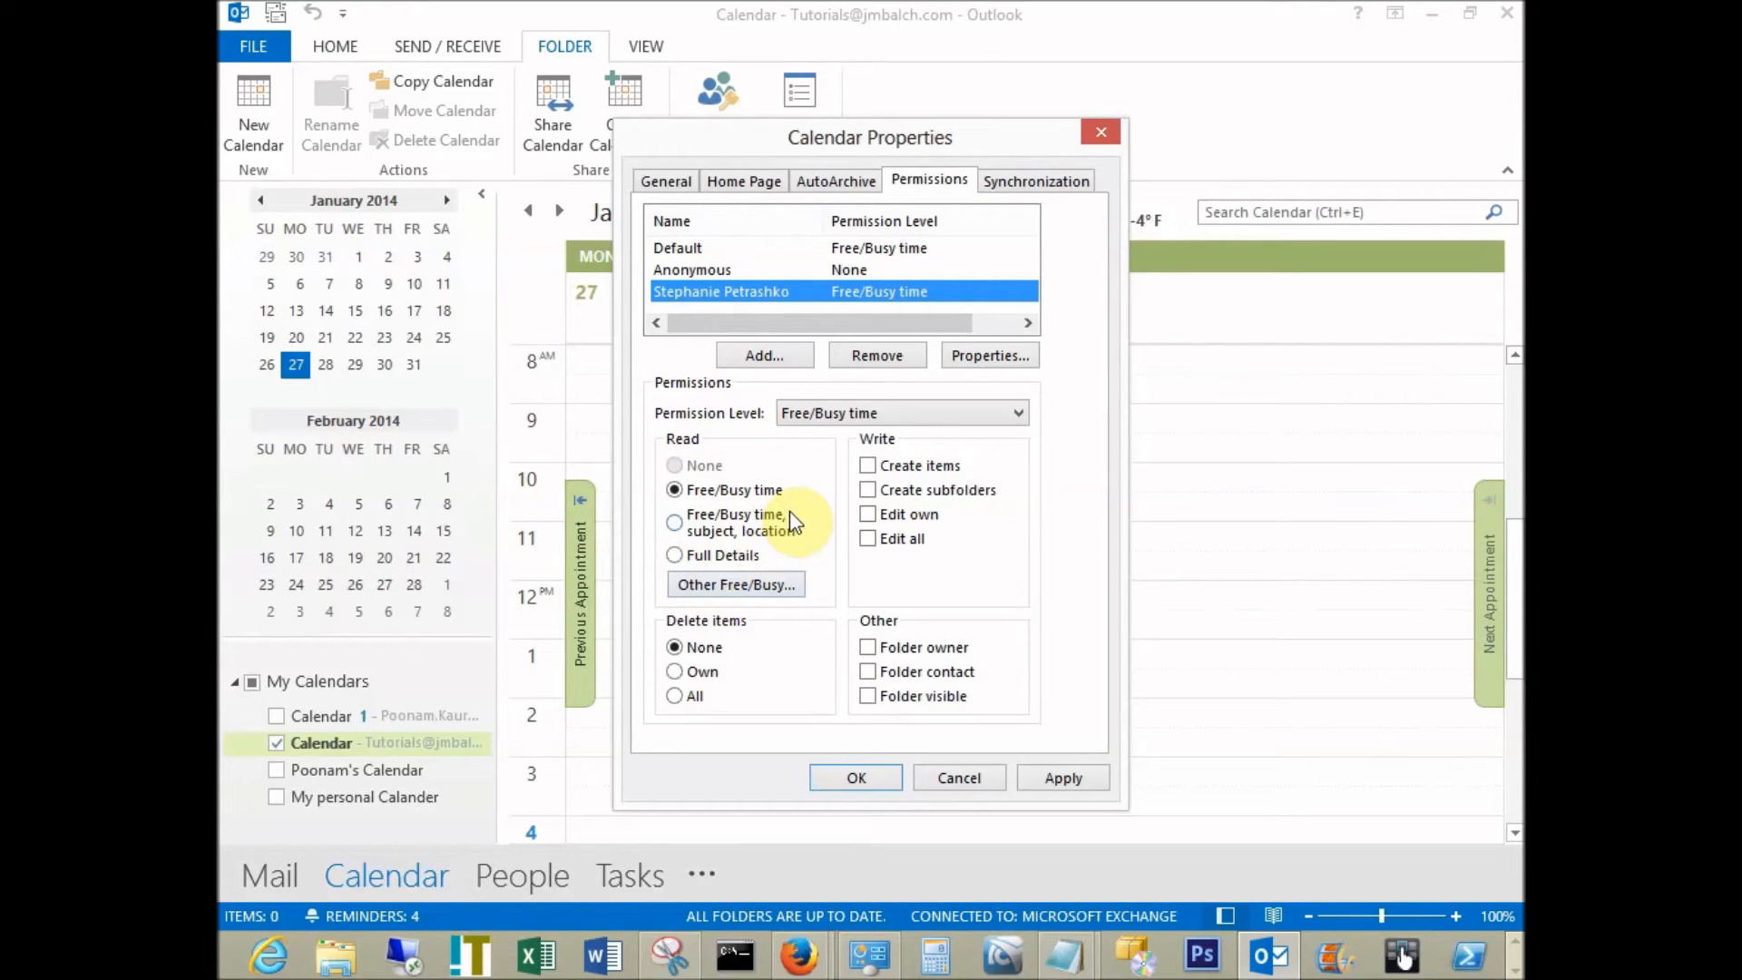
pyautogui.click(674, 555)
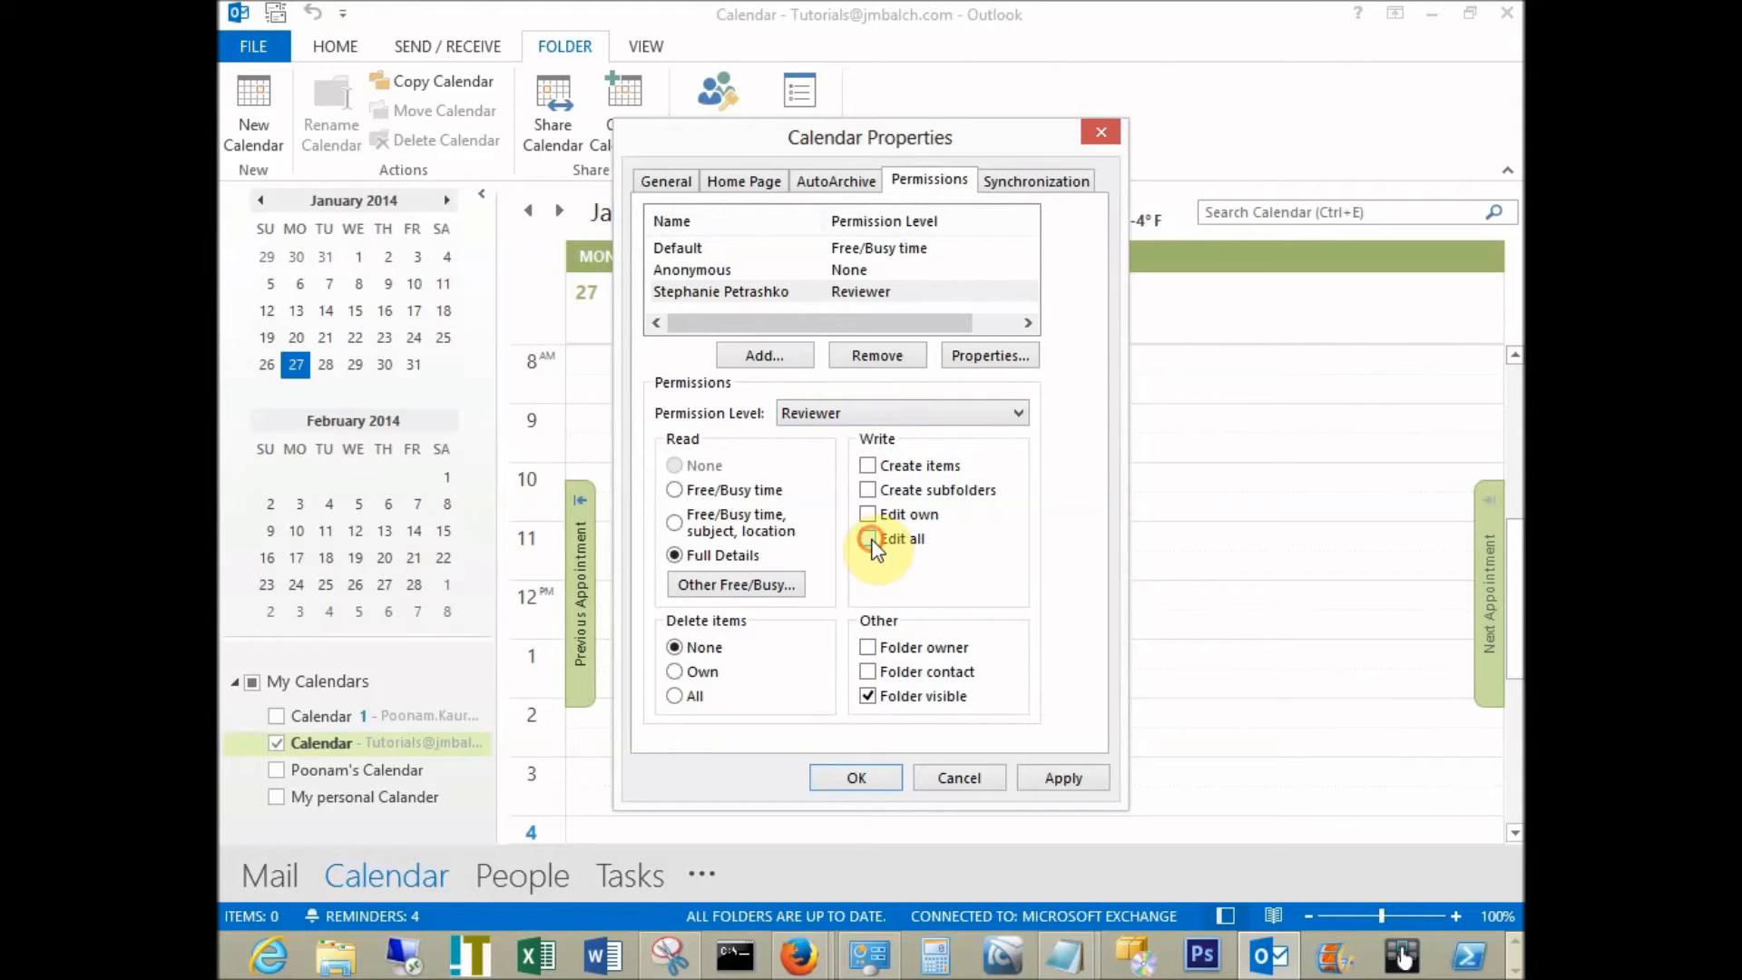
pyautogui.click(868, 537)
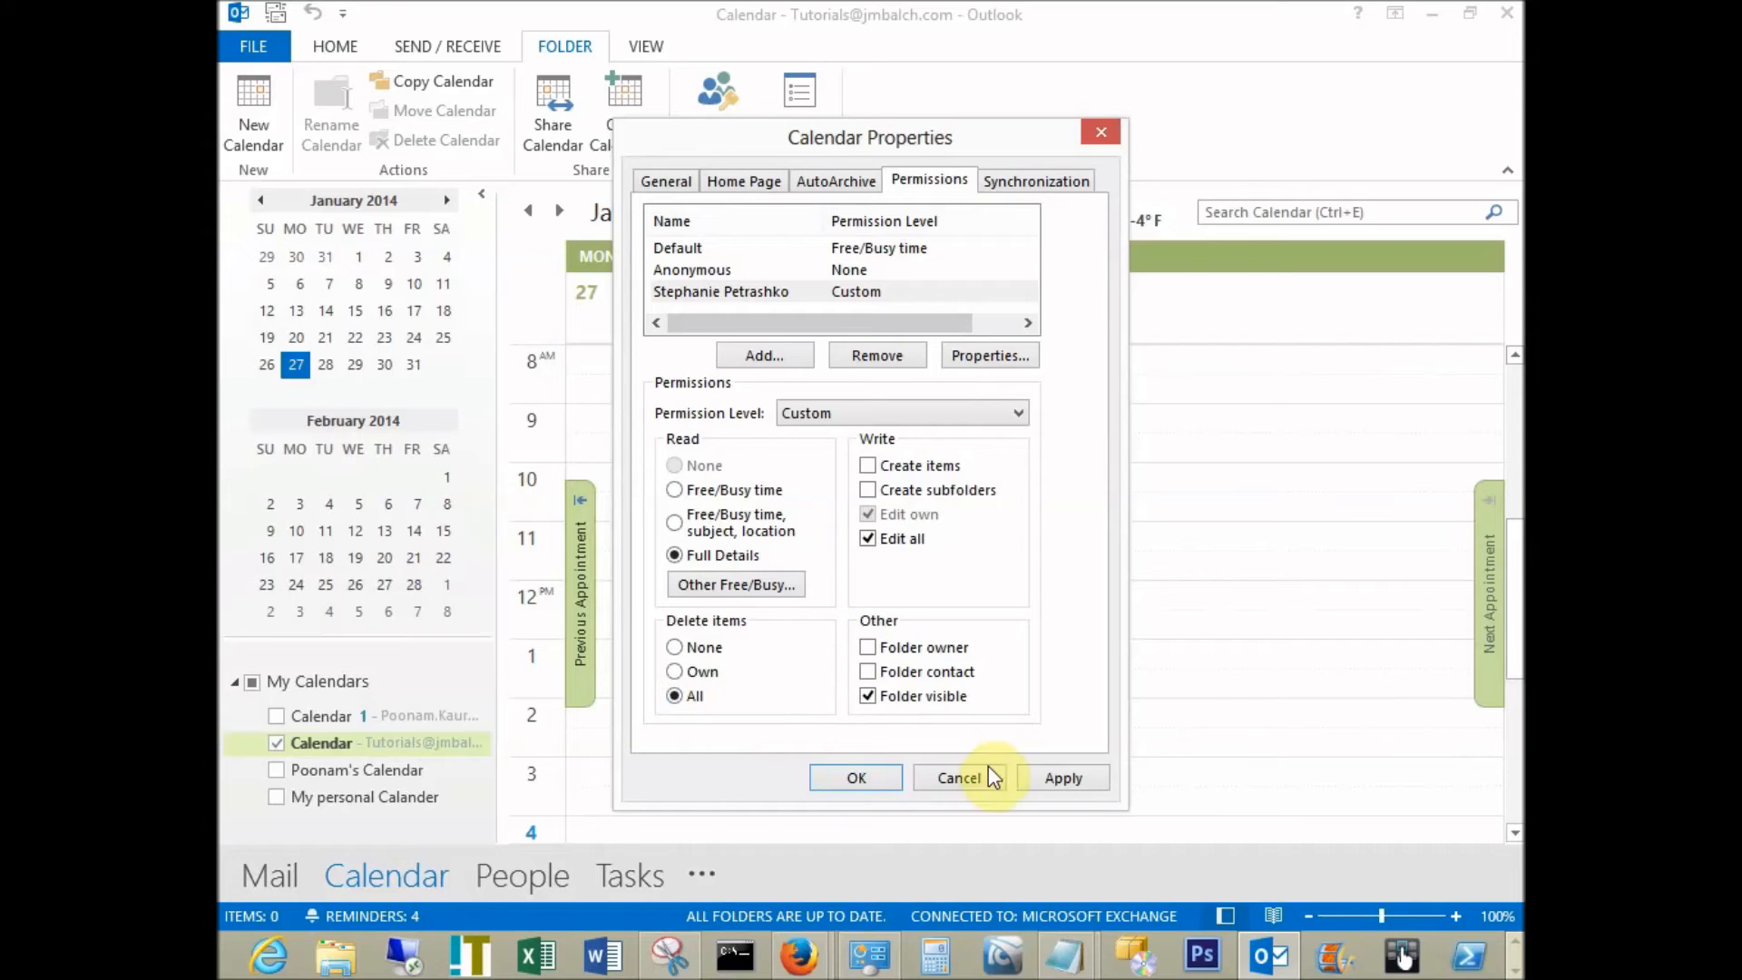
pyautogui.moveTo(1063, 778)
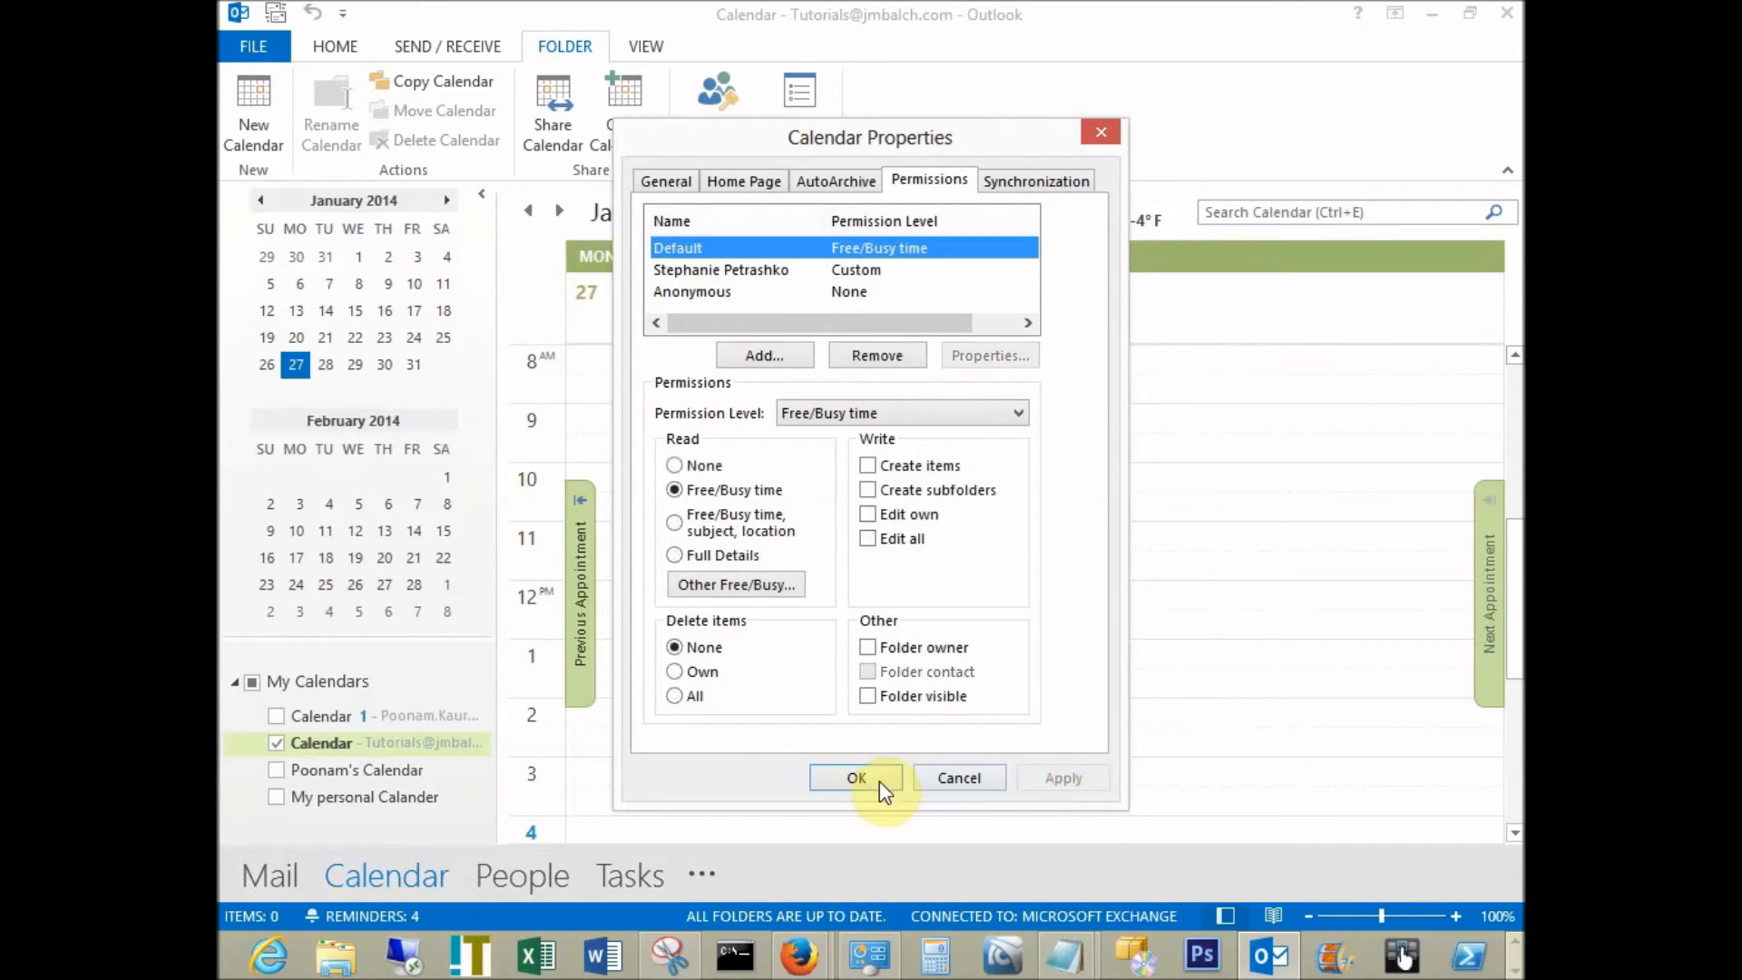
pyautogui.click(855, 777)
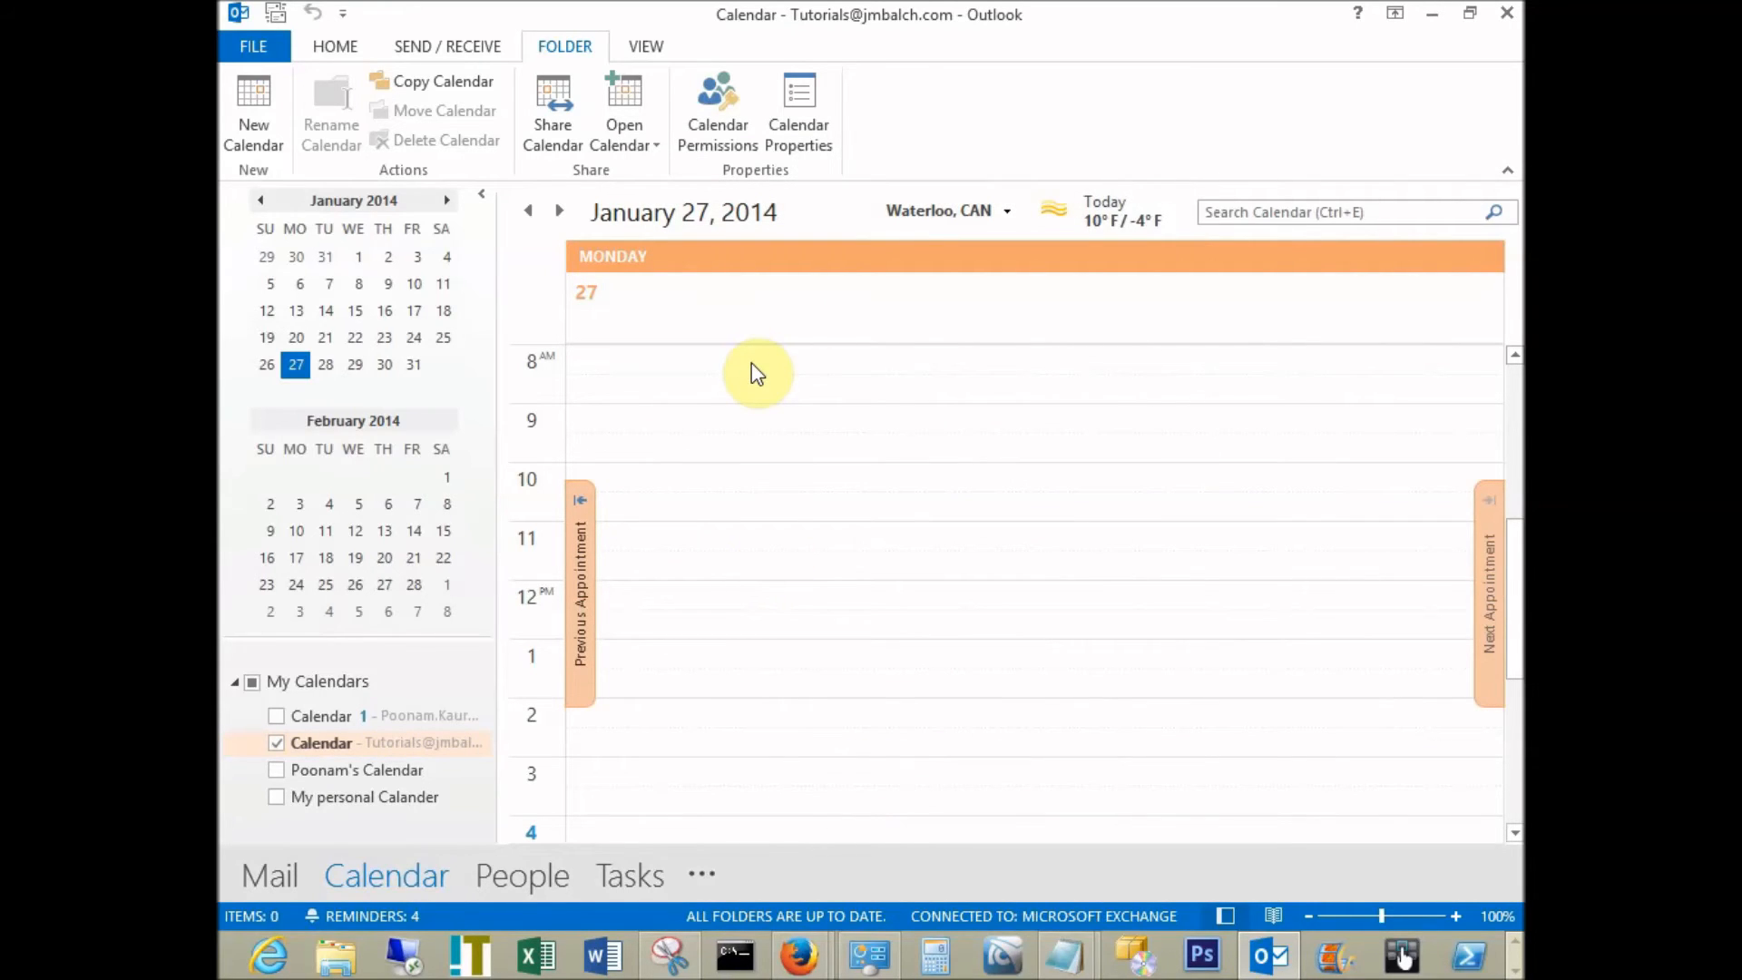
pyautogui.moveTo(743, 292)
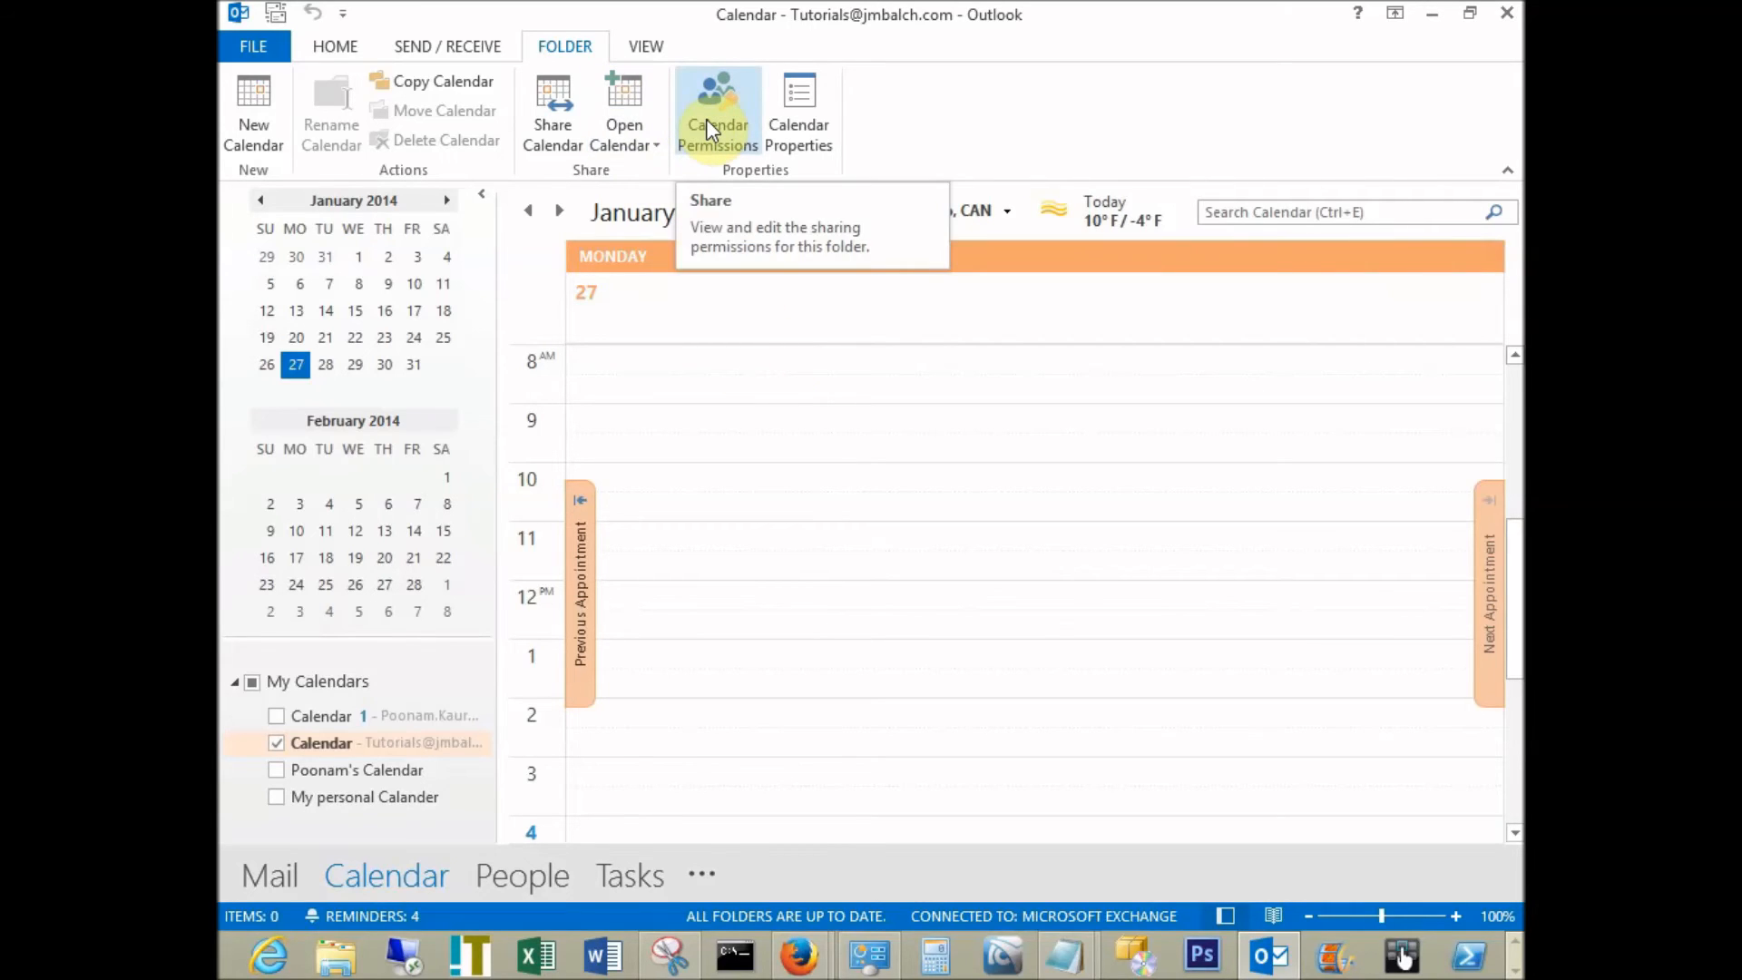
pyautogui.moveTo(552, 111)
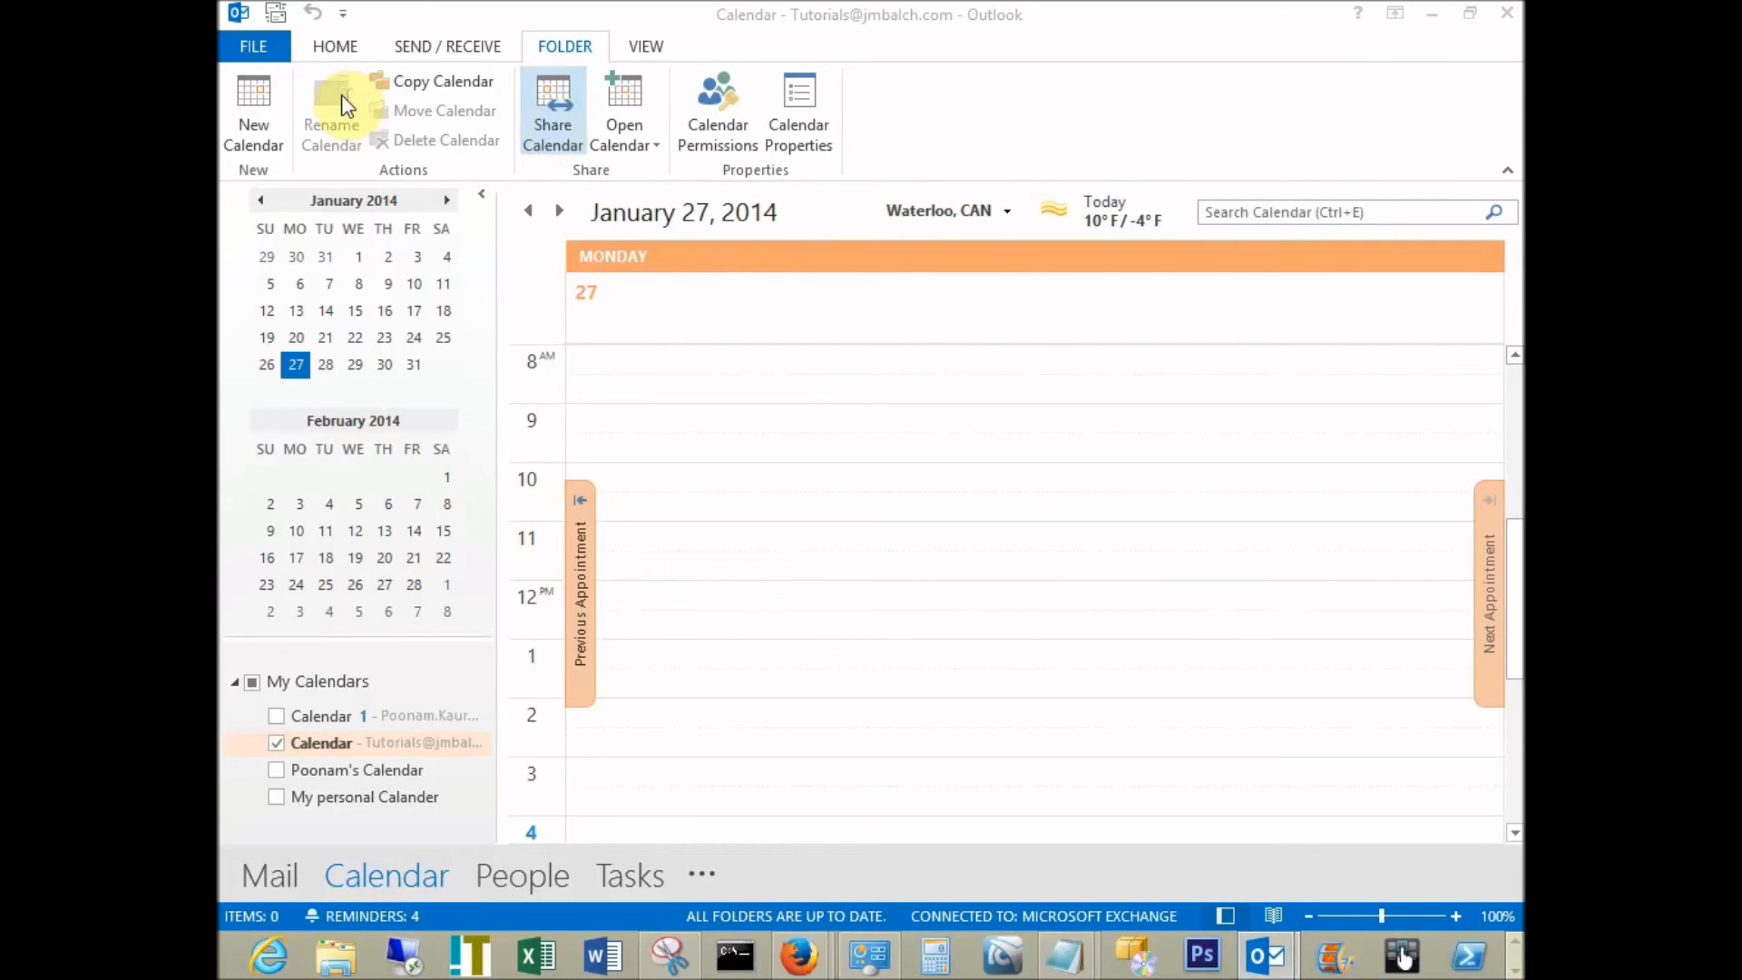
# Start a Share Calendar invitation for the Tutorials calendar with no recipient yet.
pyautogui.click(551, 110)
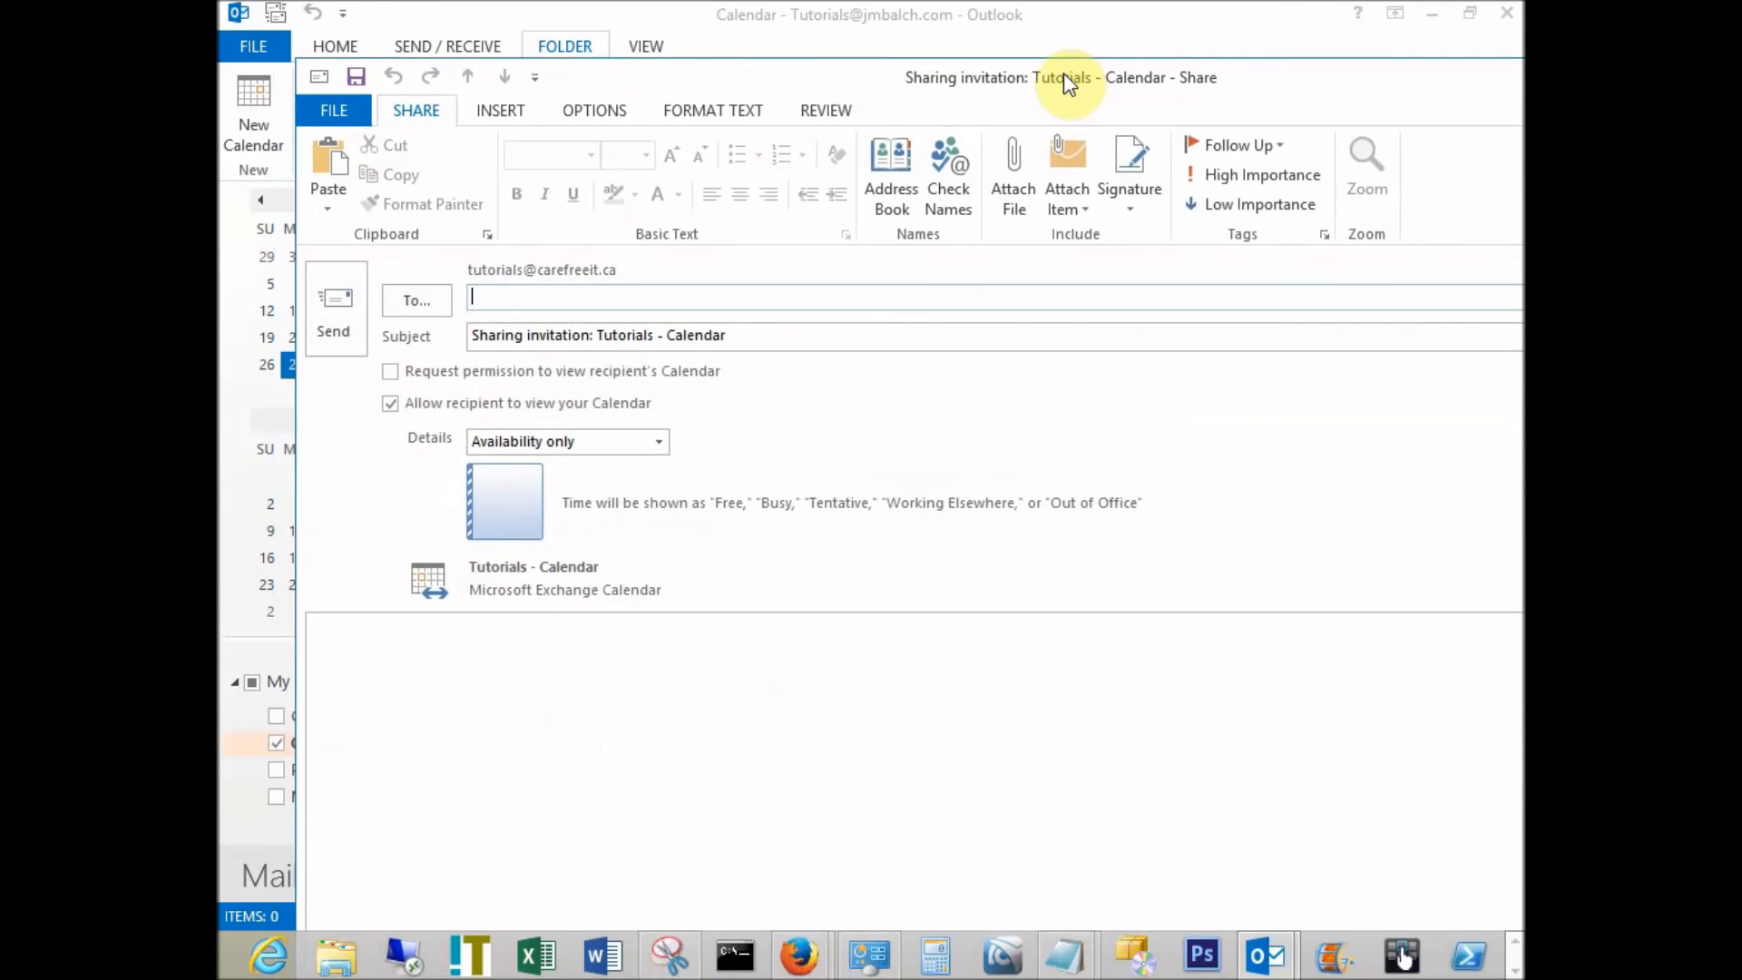
pyautogui.click(1467, 13)
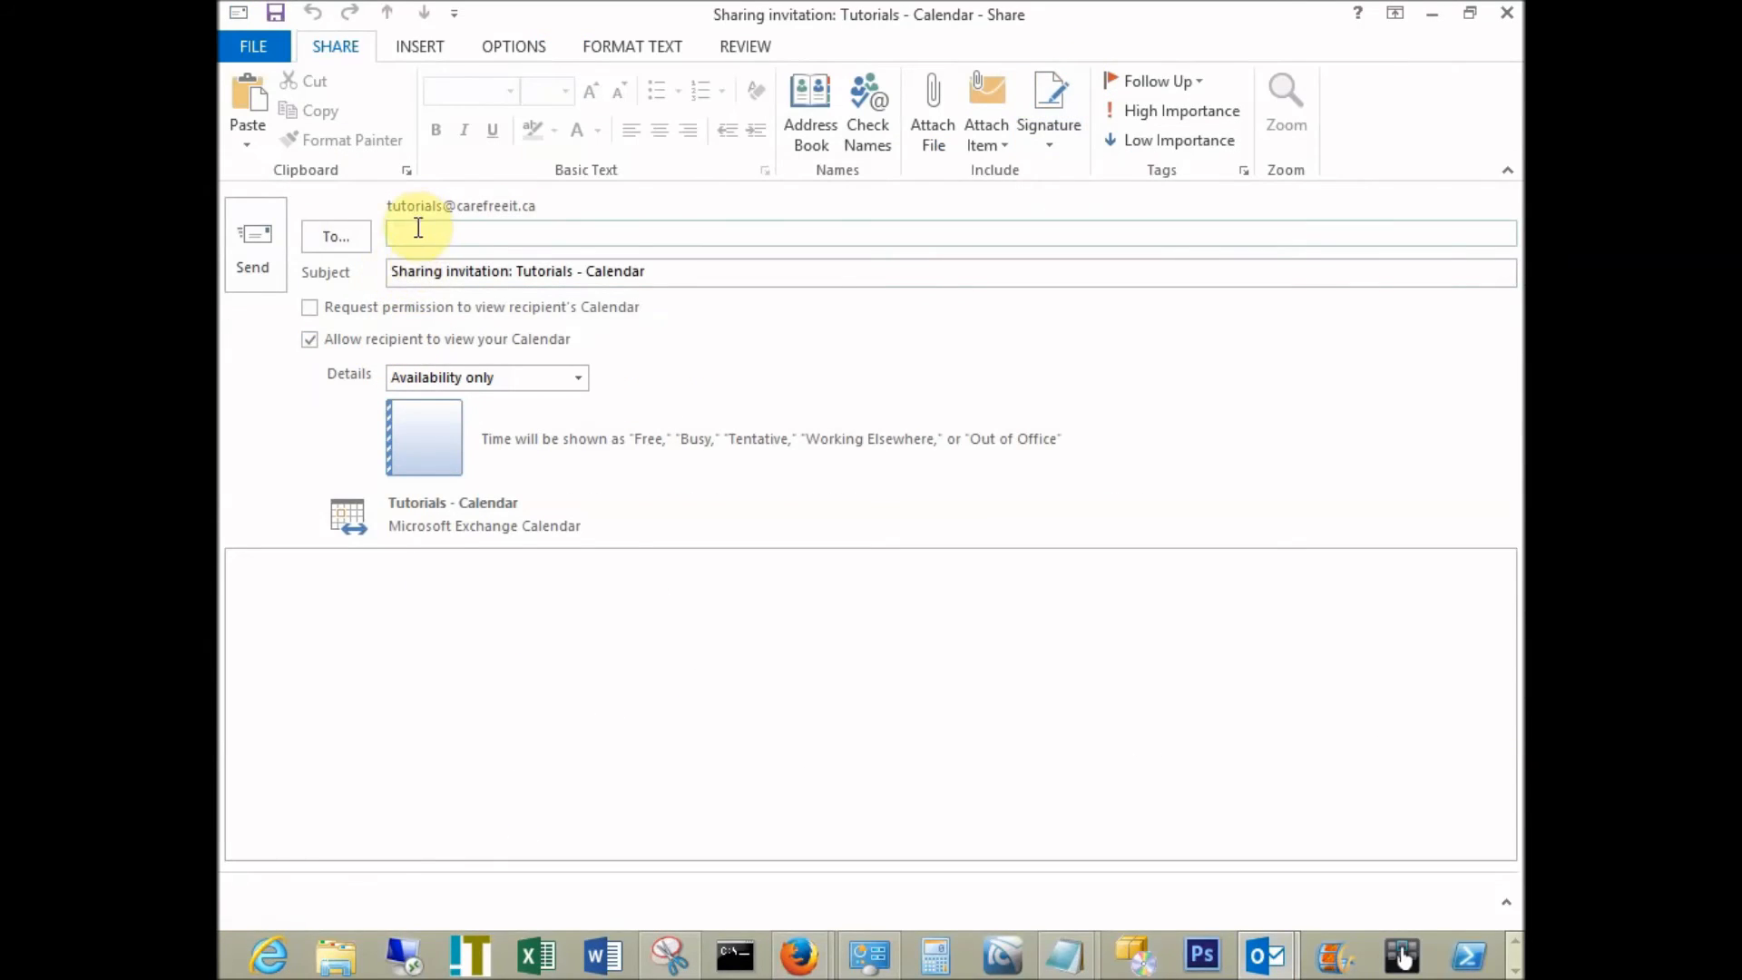
pyautogui.write('ste')
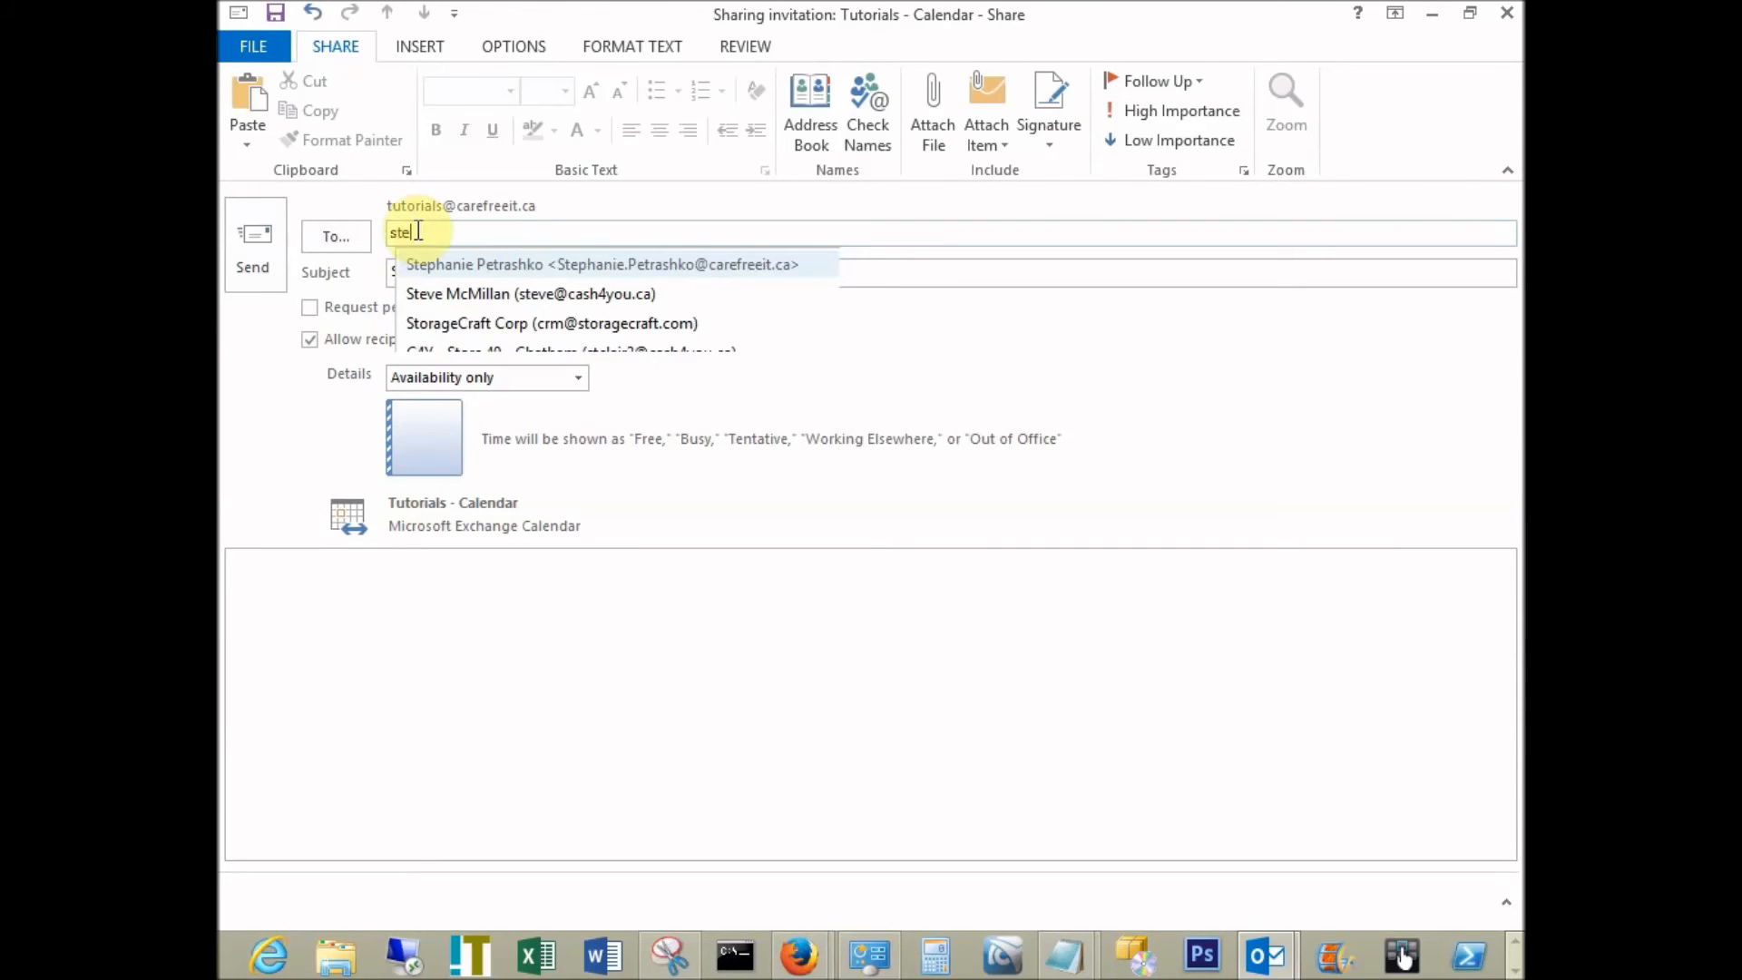
pyautogui.click(601, 265)
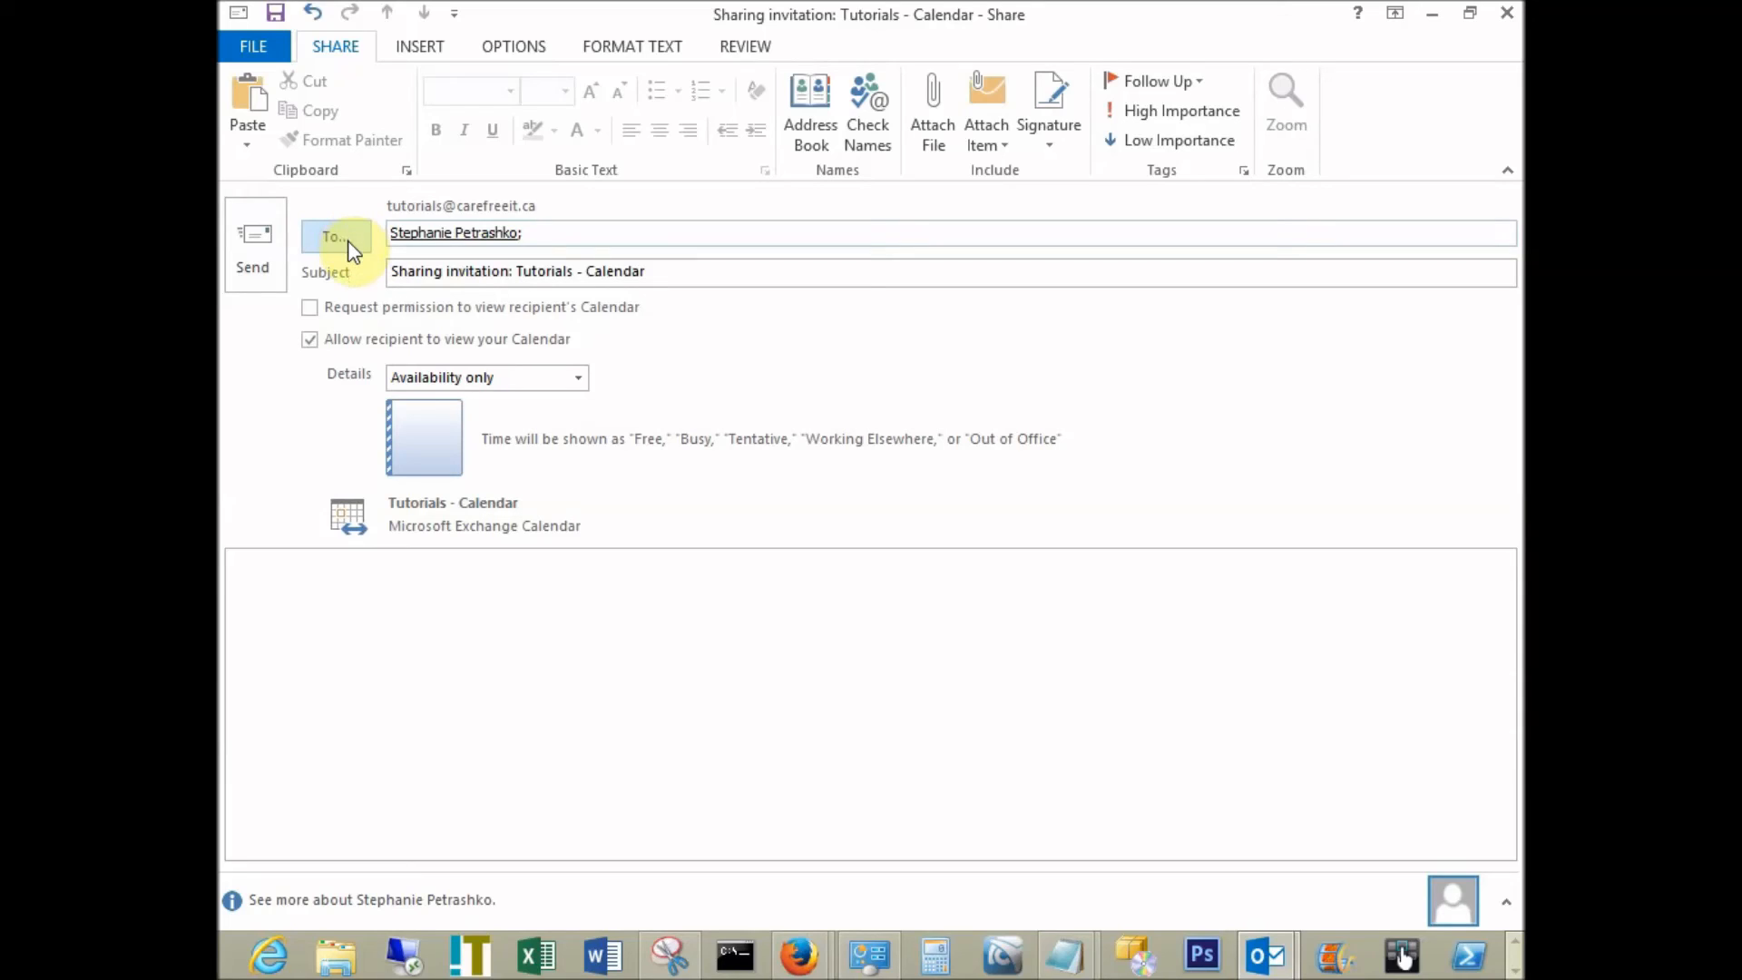
pyautogui.moveTo(472, 526)
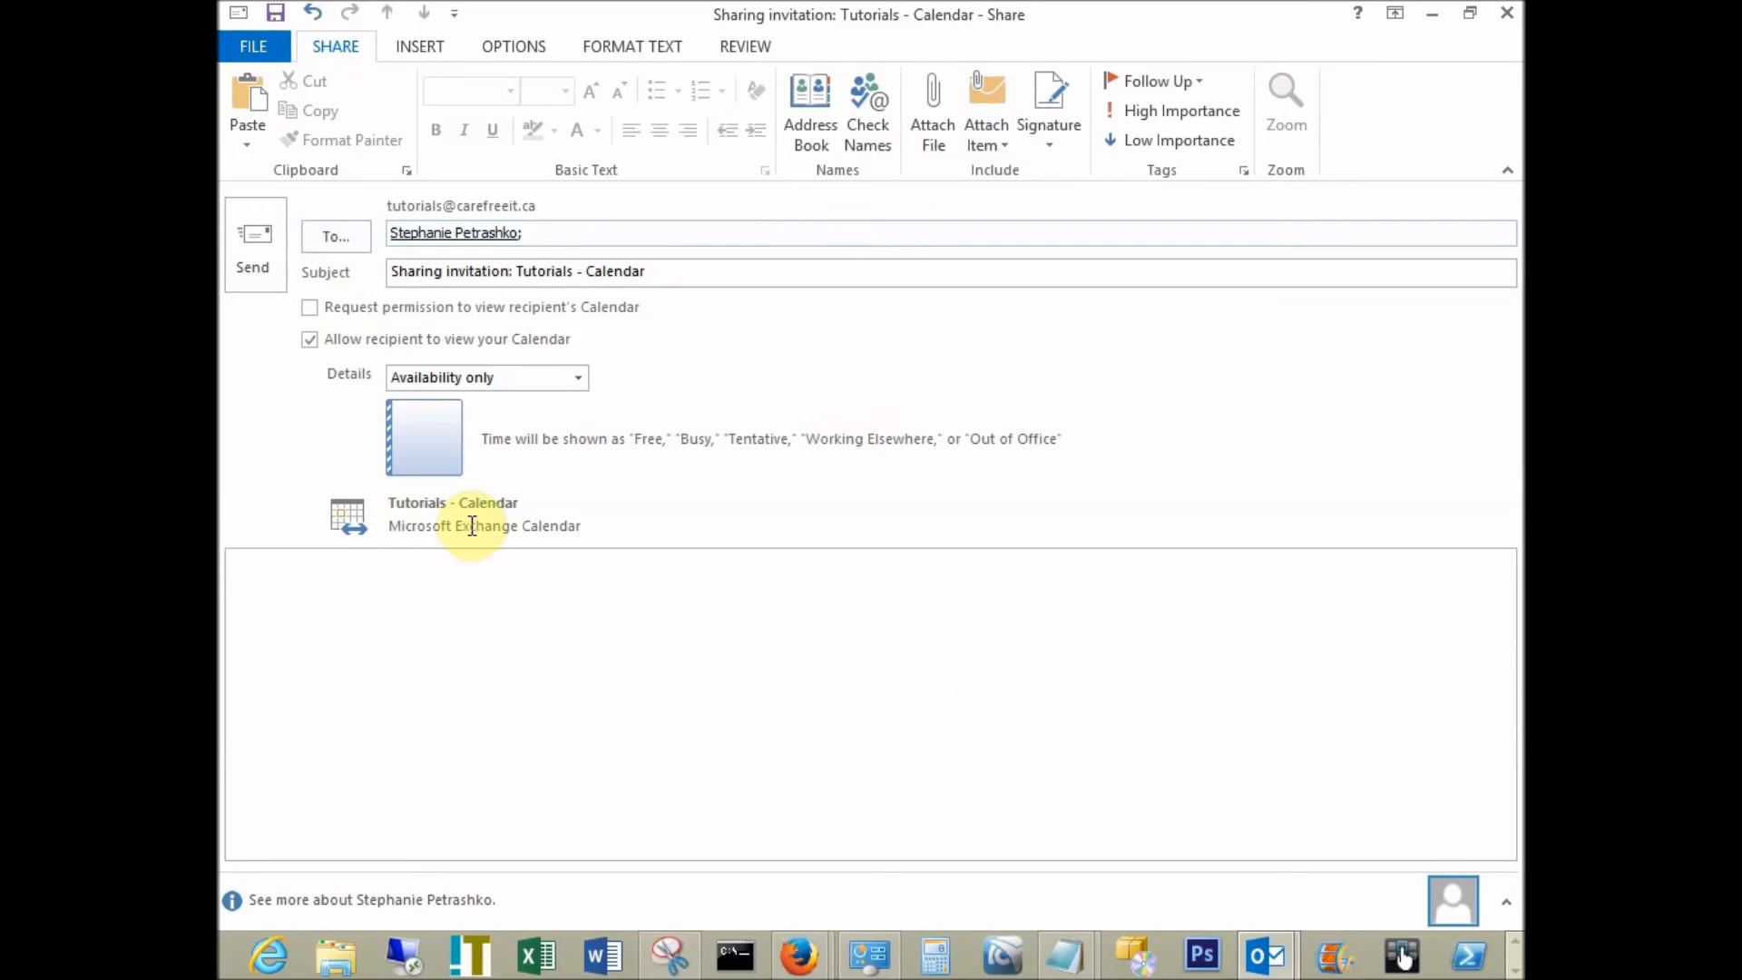
pyautogui.click(577, 377)
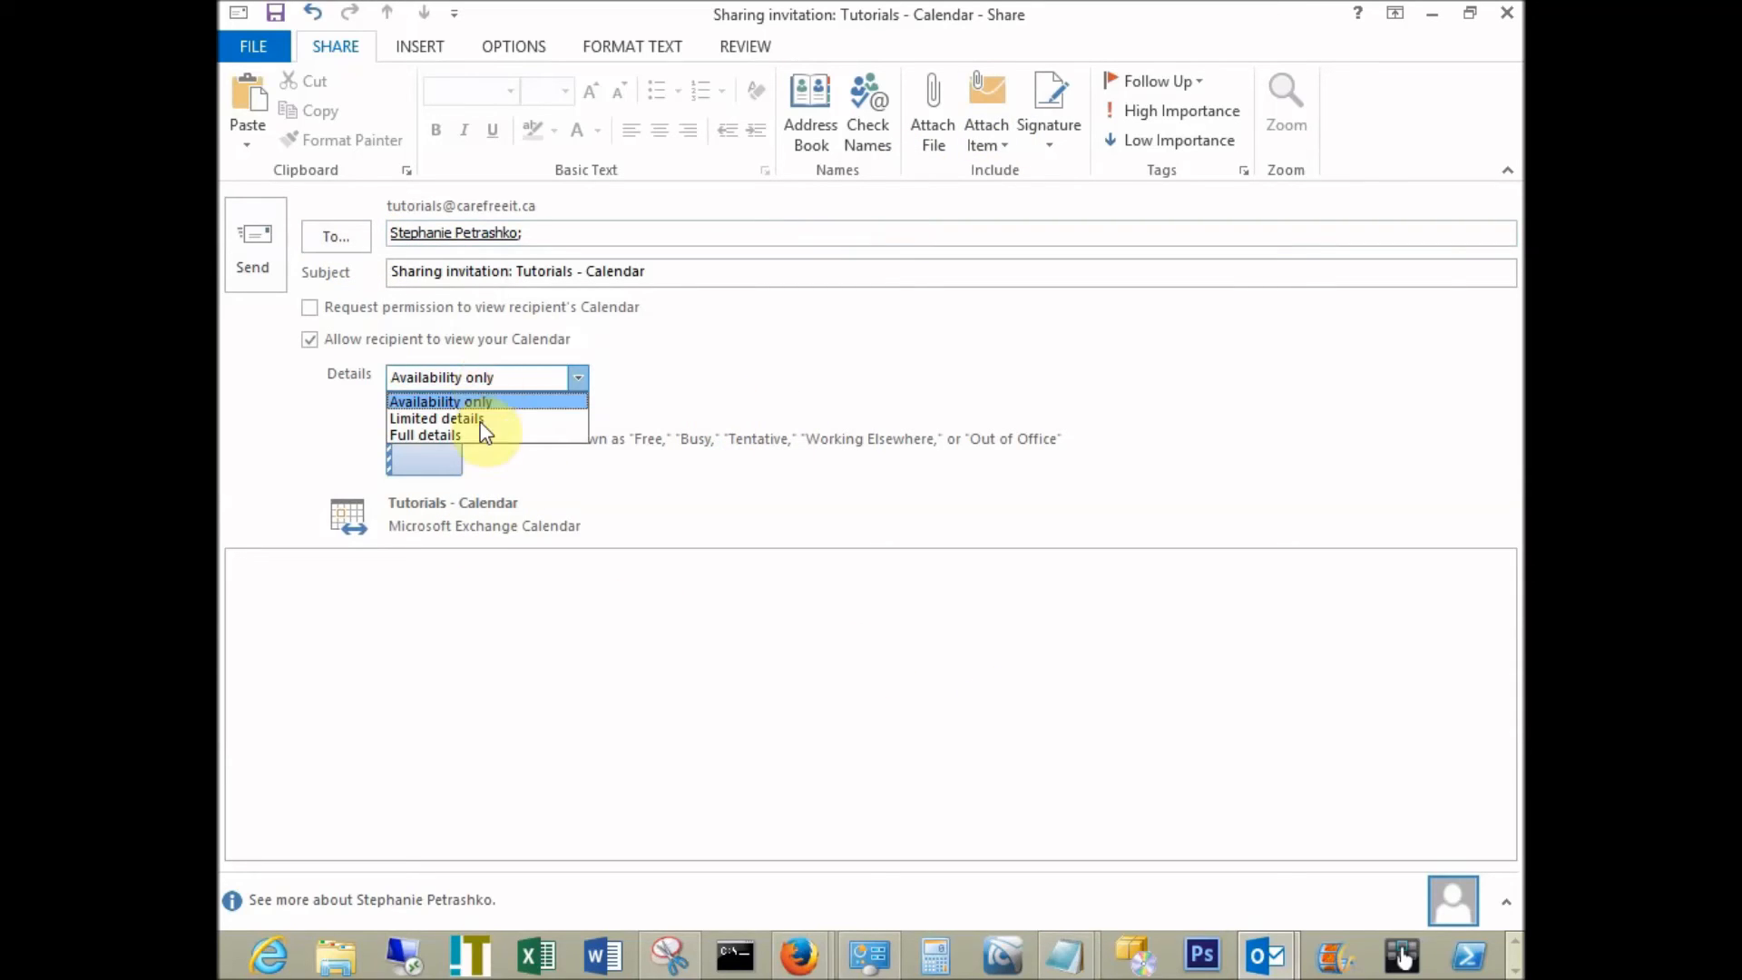
pyautogui.click(425, 433)
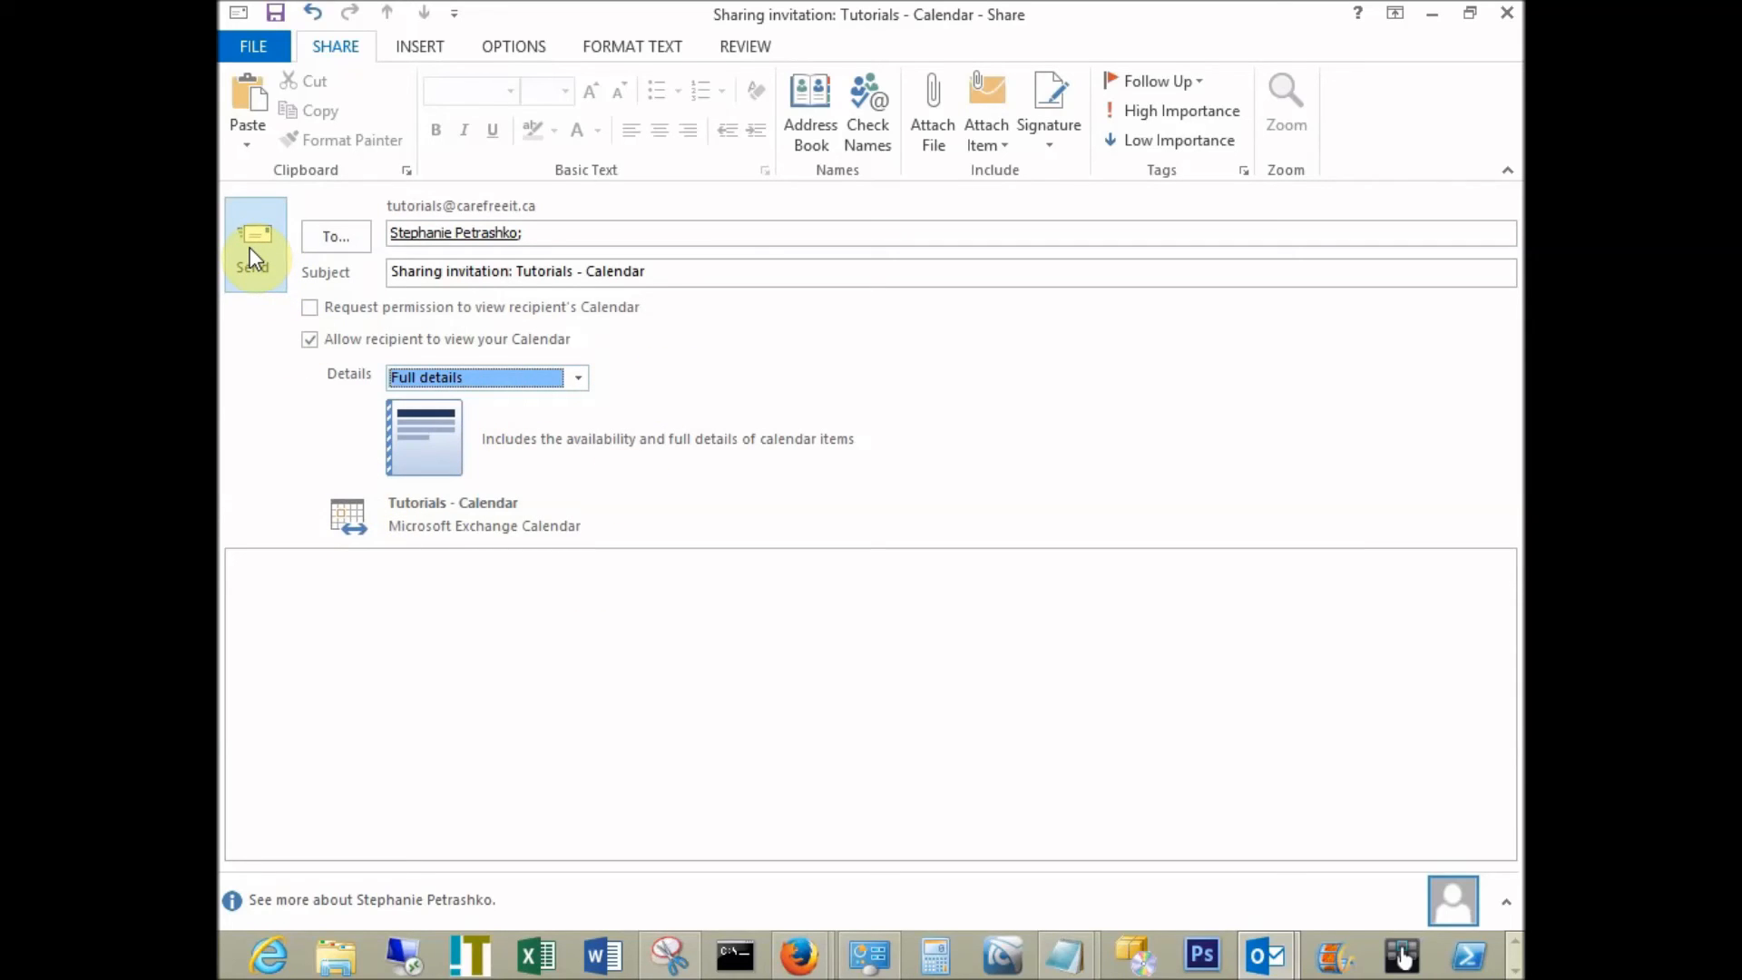
pyautogui.moveTo(952, 221)
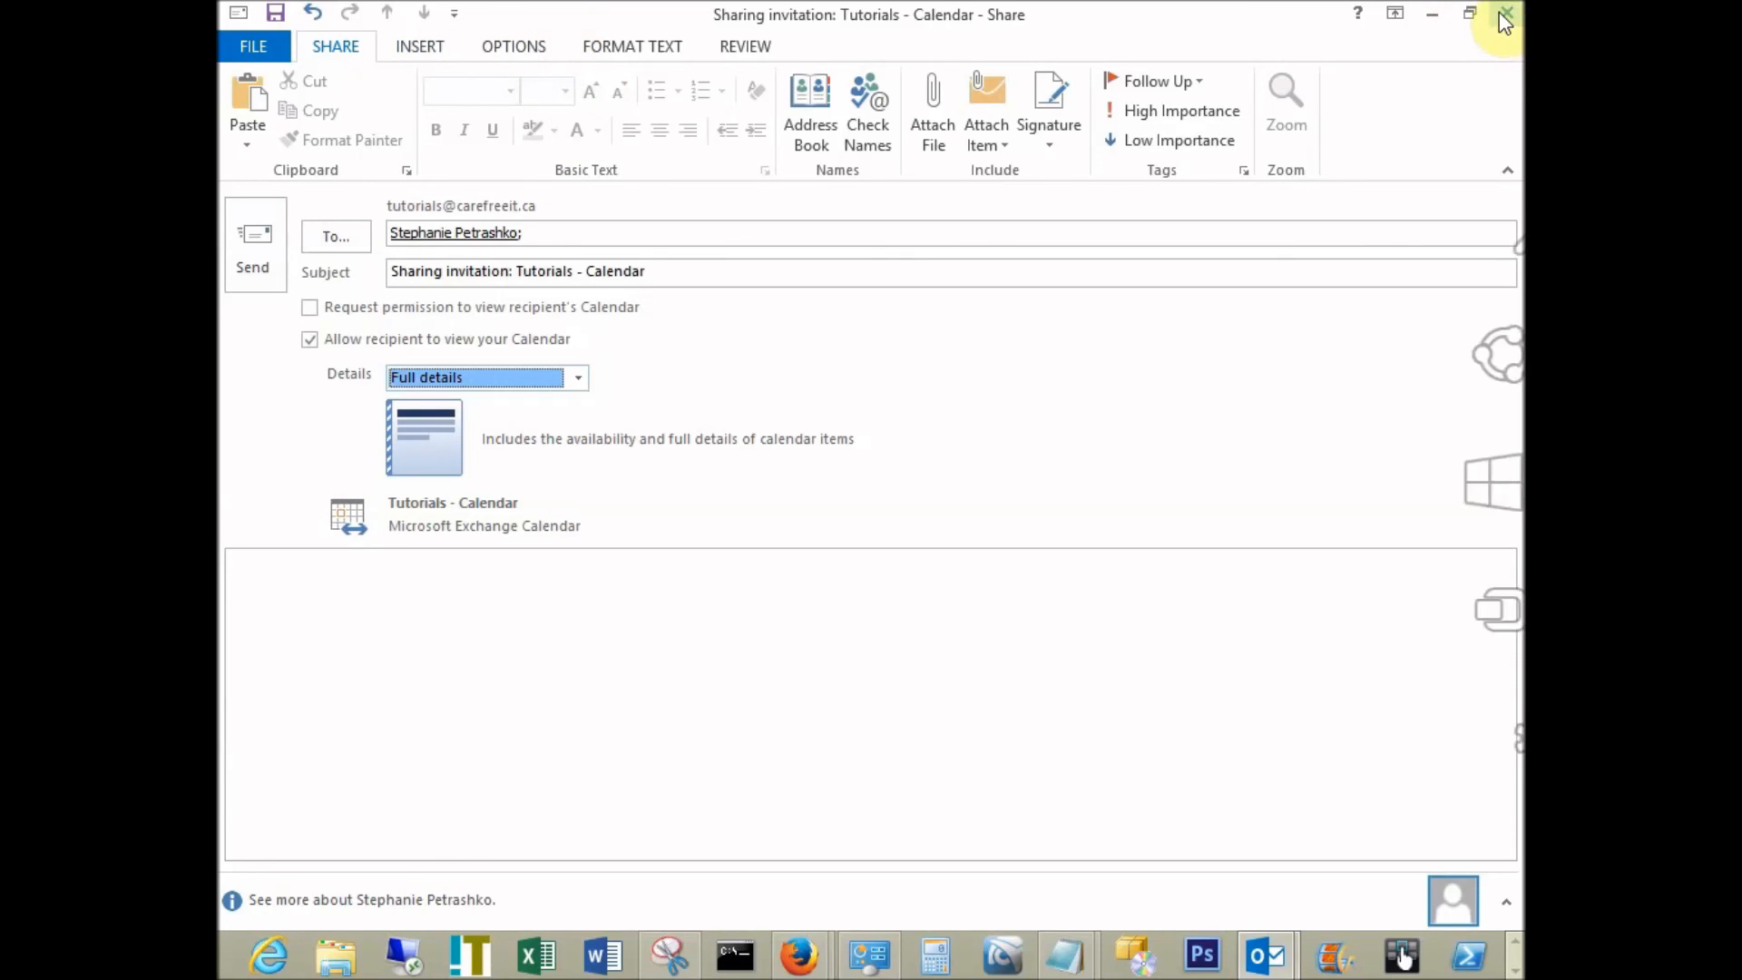
# Close the invitation choosing No to discard it, returning to the calendar day view.
pyautogui.click(1505, 13)
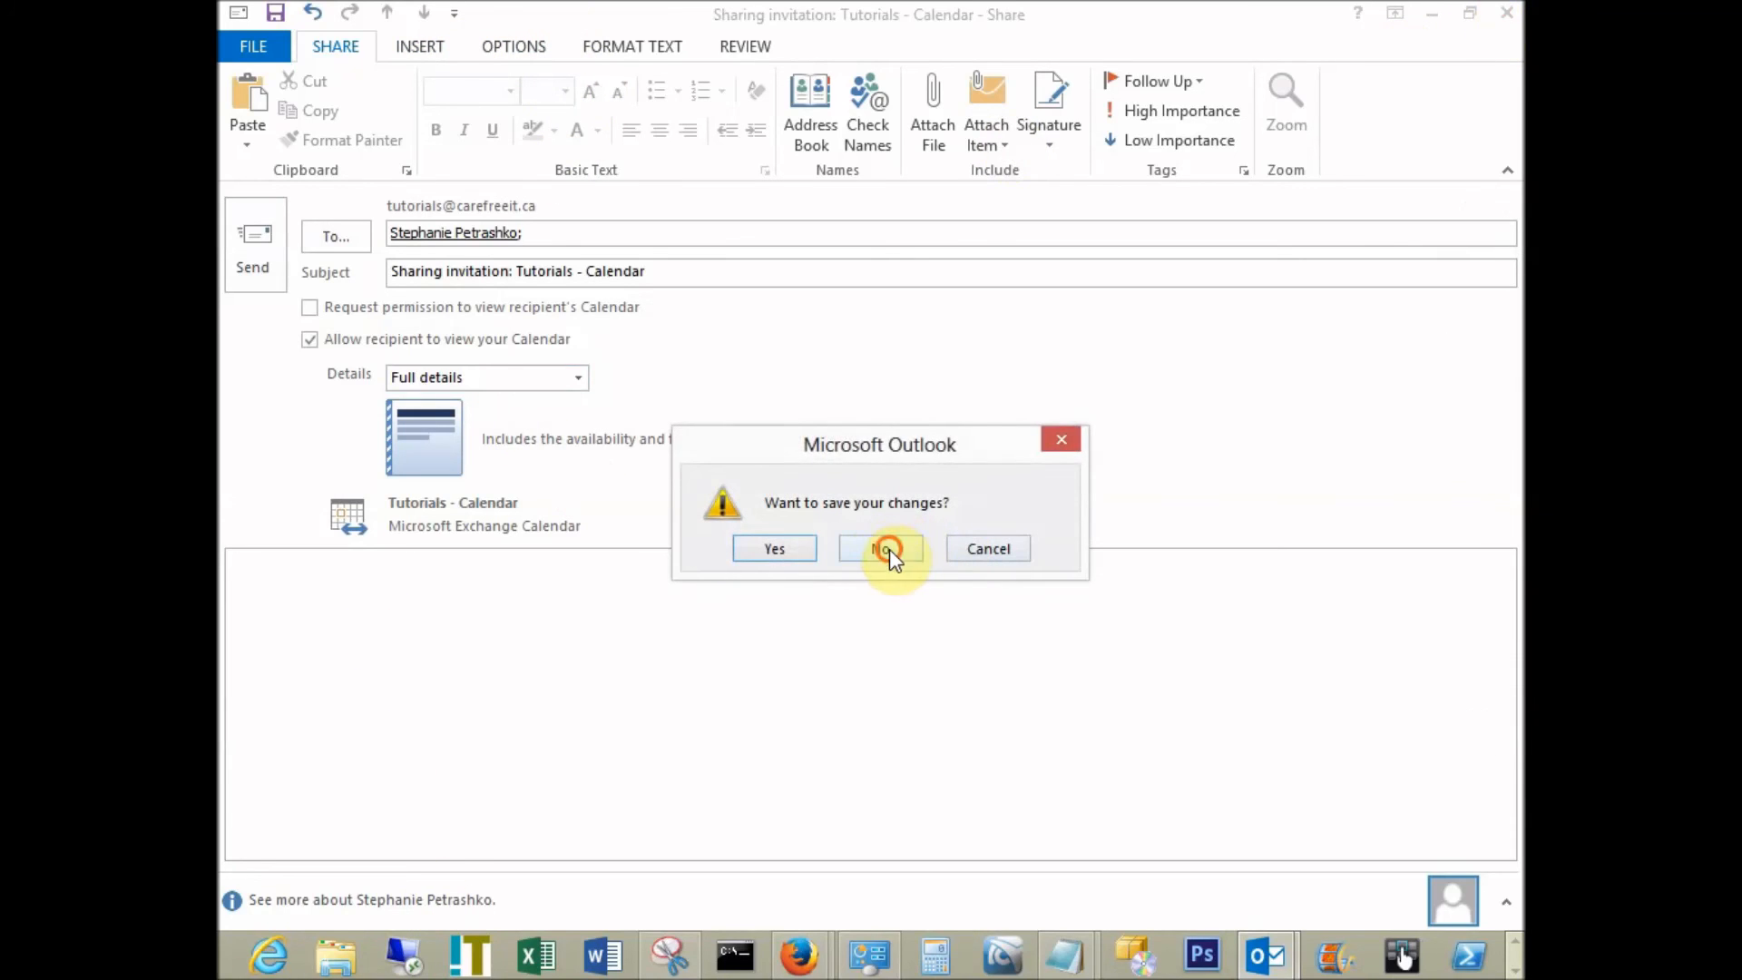
pyautogui.click(879, 548)
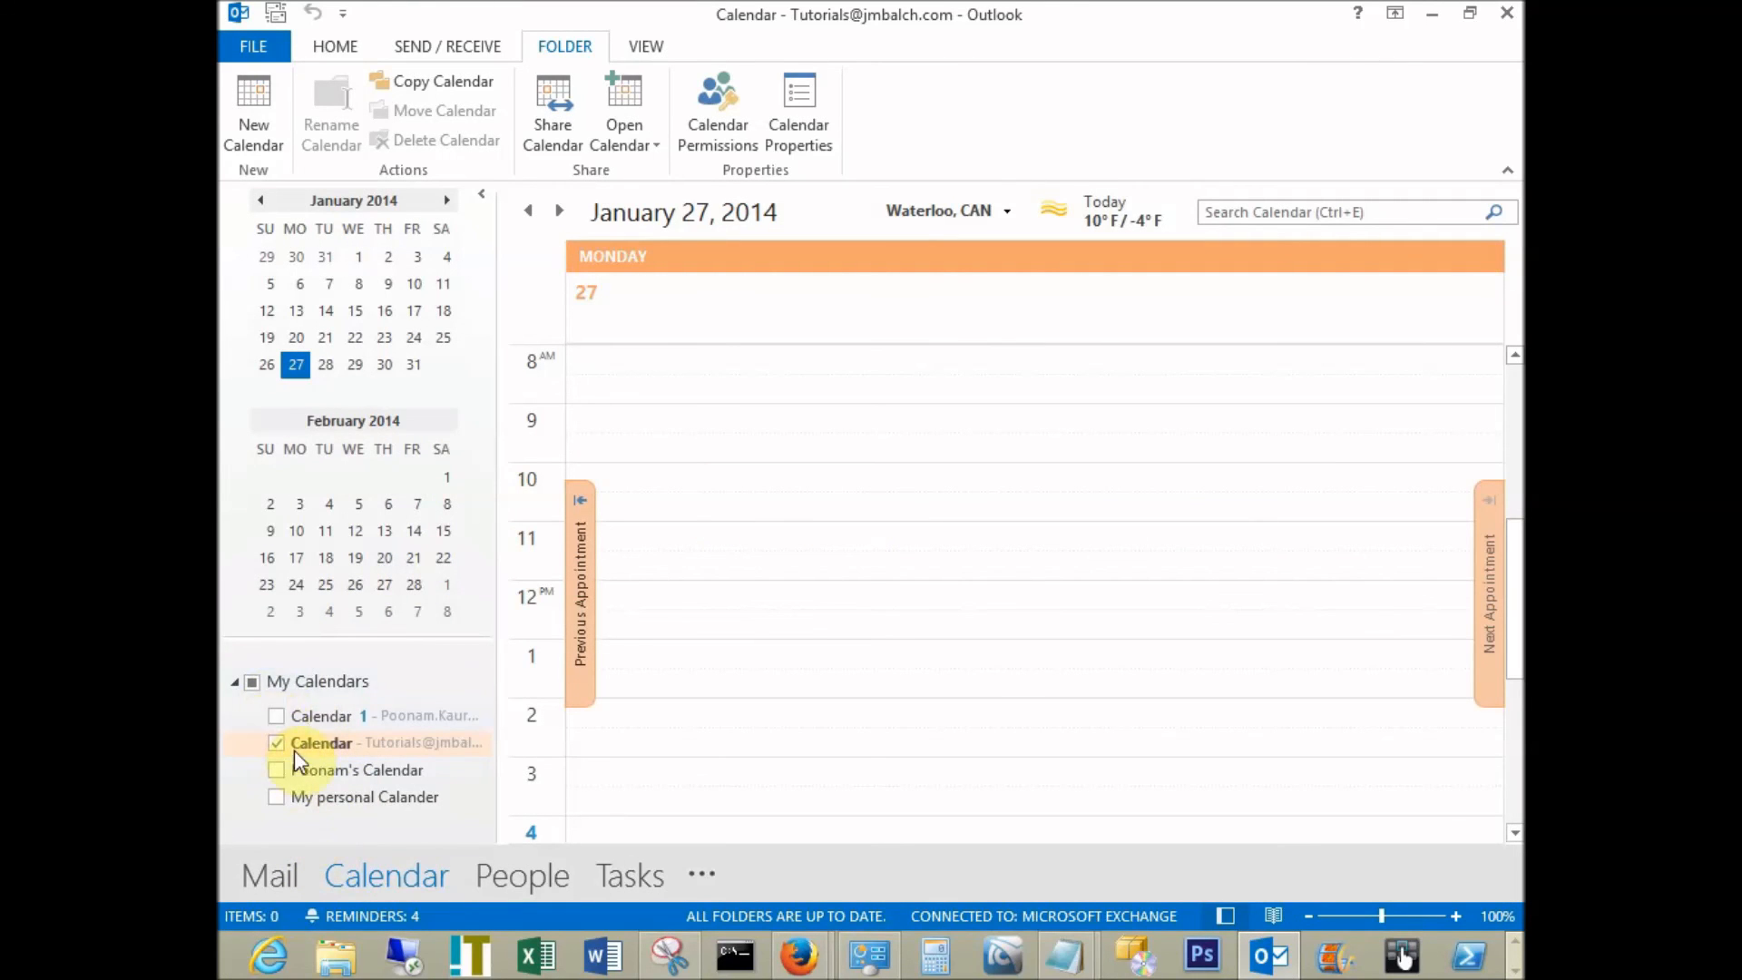
pyautogui.moveTo(419, 823)
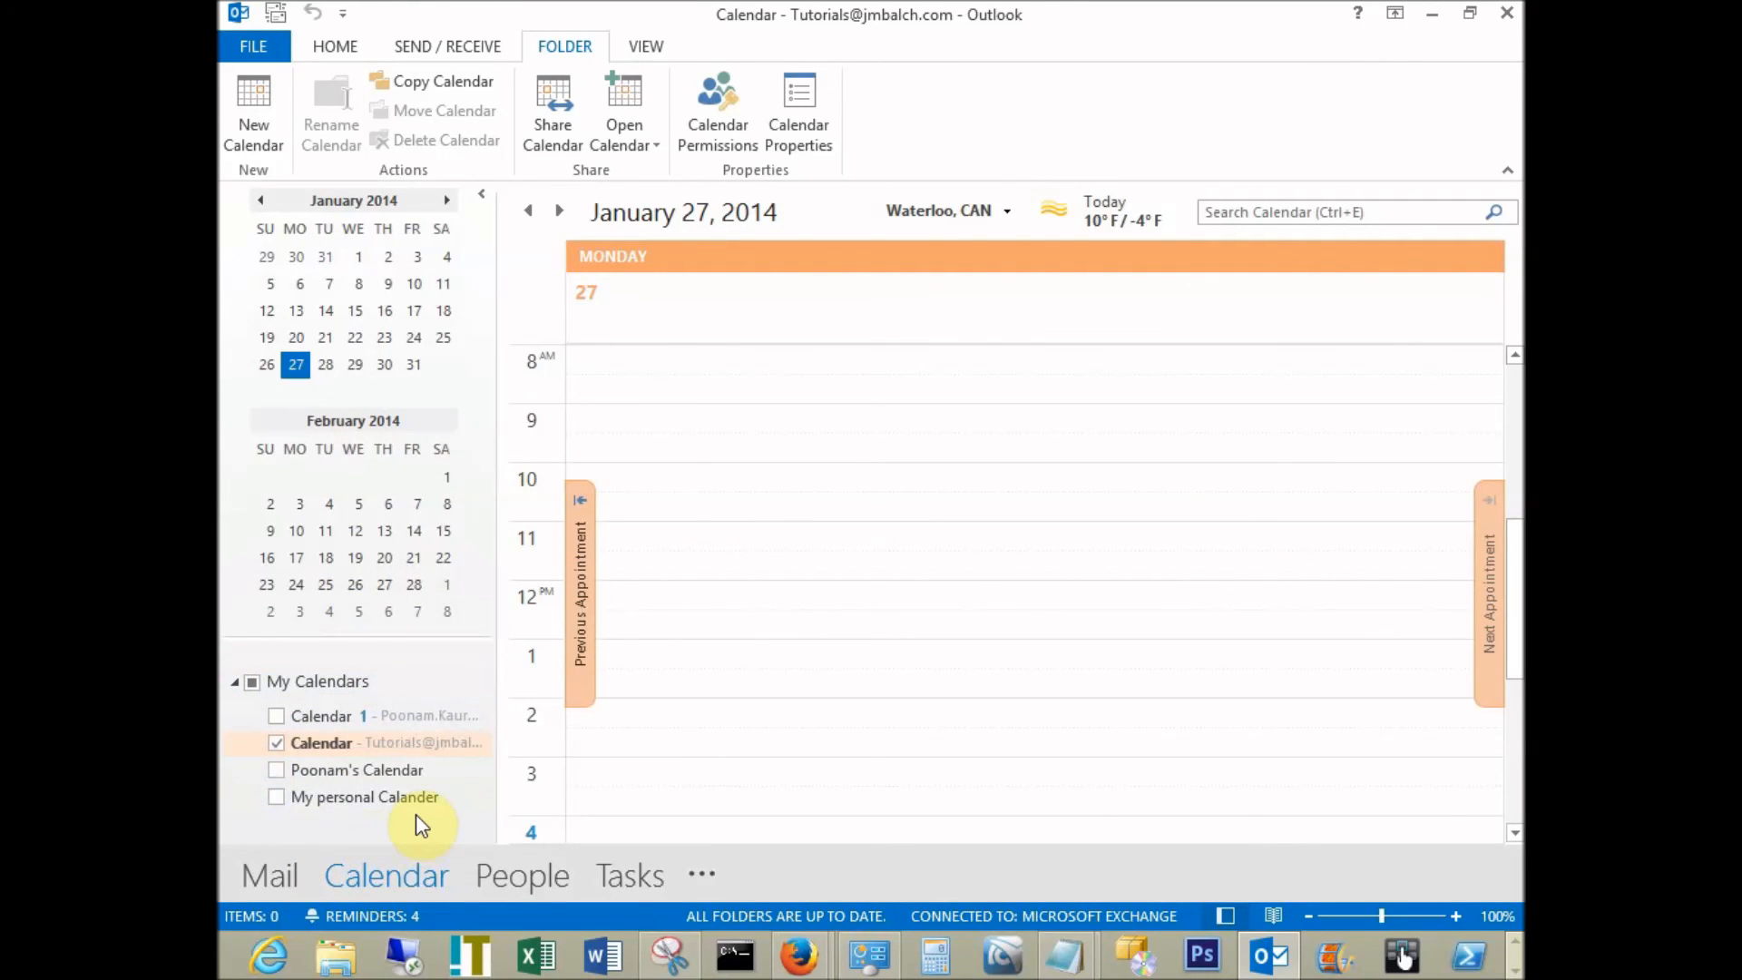